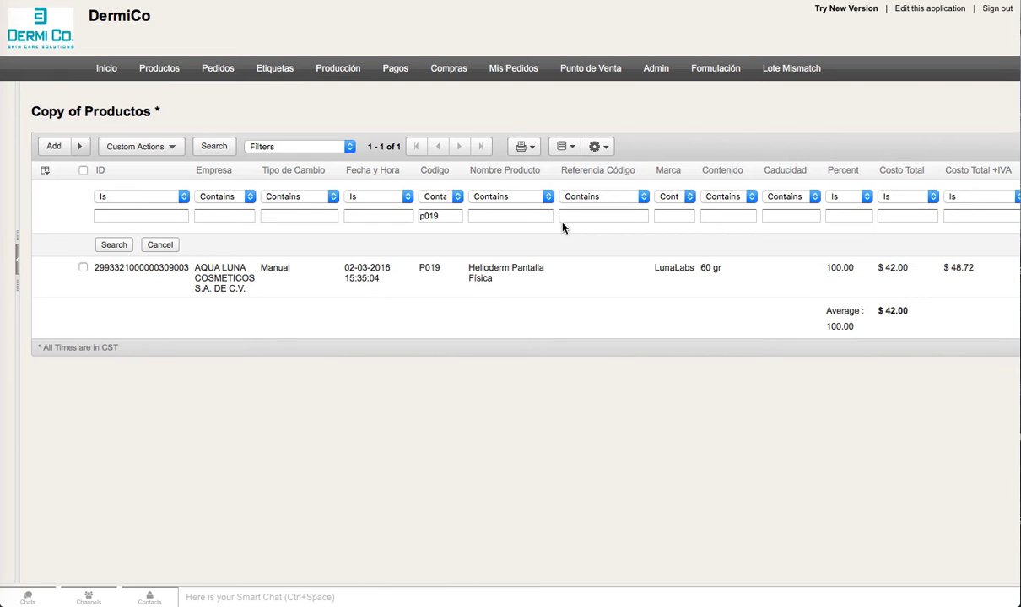
- Choose Edit from the P019 Helioderm Pantalla Física record's actions menu
{"action": "left_click", "coordinate": [54, 267]}
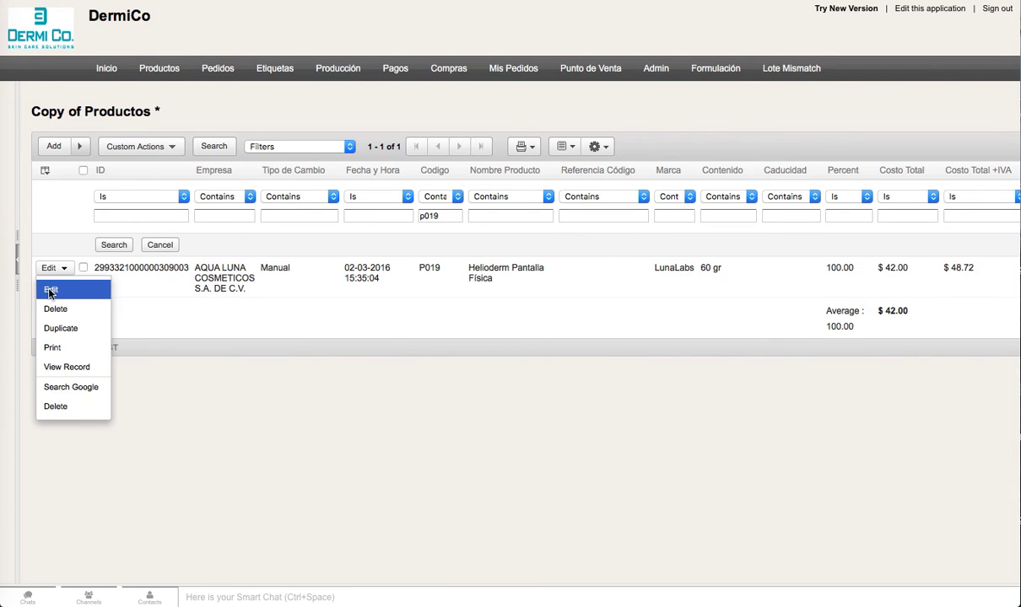
{"action": "left_click", "coordinate": [50, 290]}
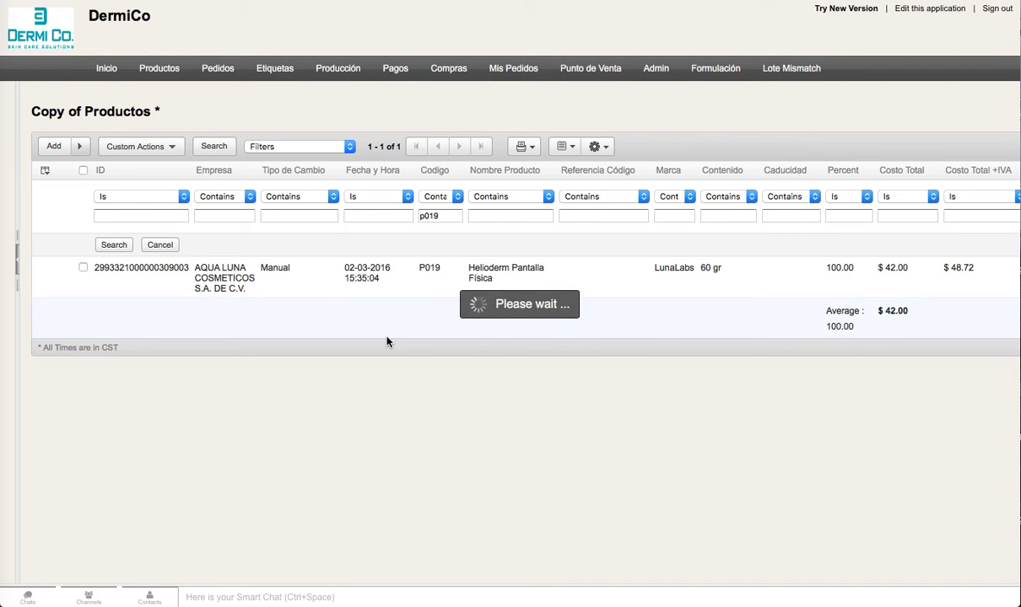
{"action": "mouse_move", "coordinate": [422, 304]}
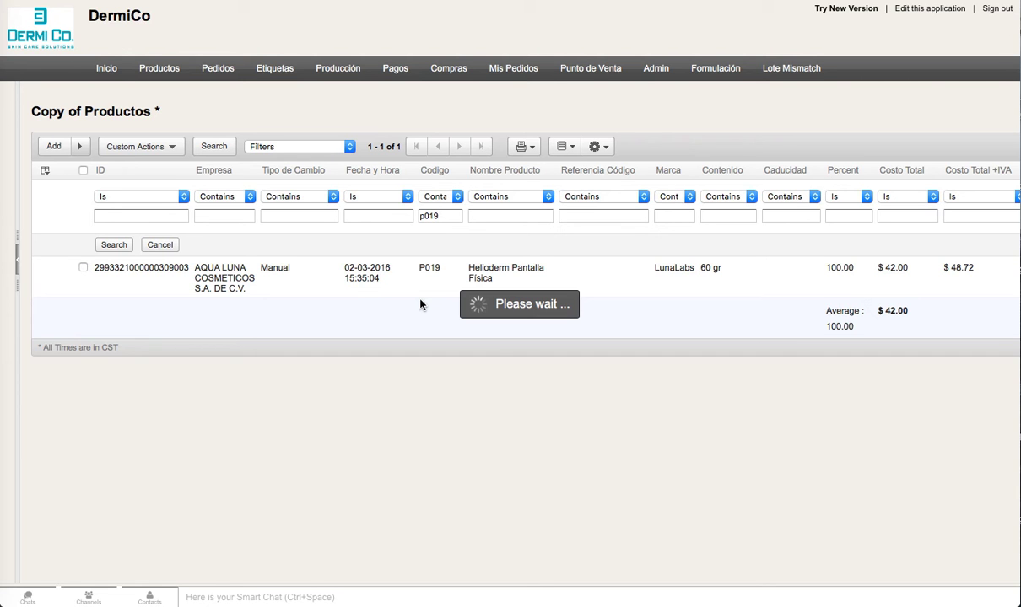
{"action": "mouse_move", "coordinate": [496, 350]}
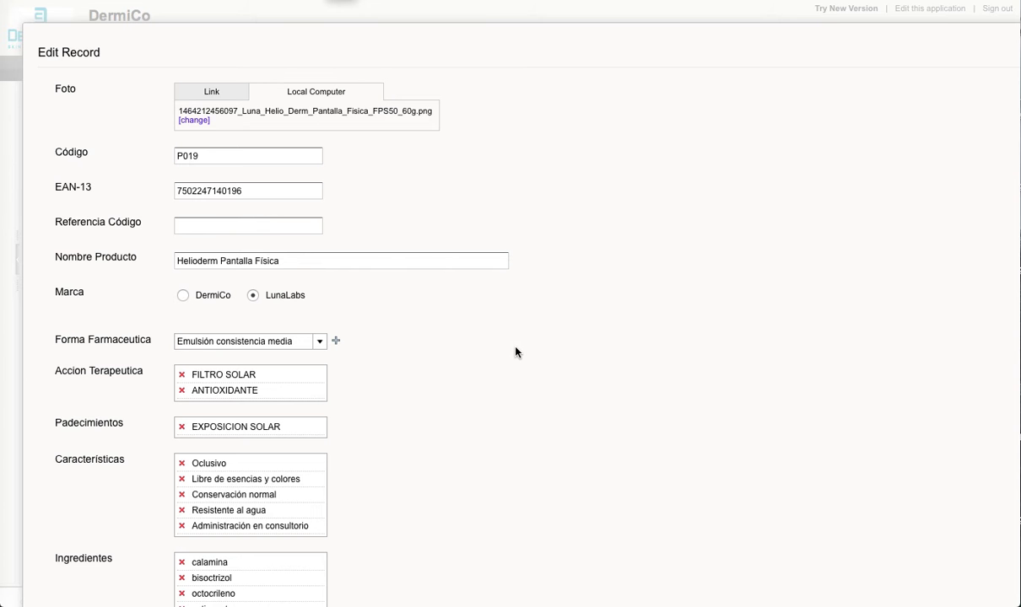
- Scroll the P019 edit form down to review its Principios Activos ingredient rows
{"action": "scroll", "scroll_direction": "down", "scroll_amount": 3}
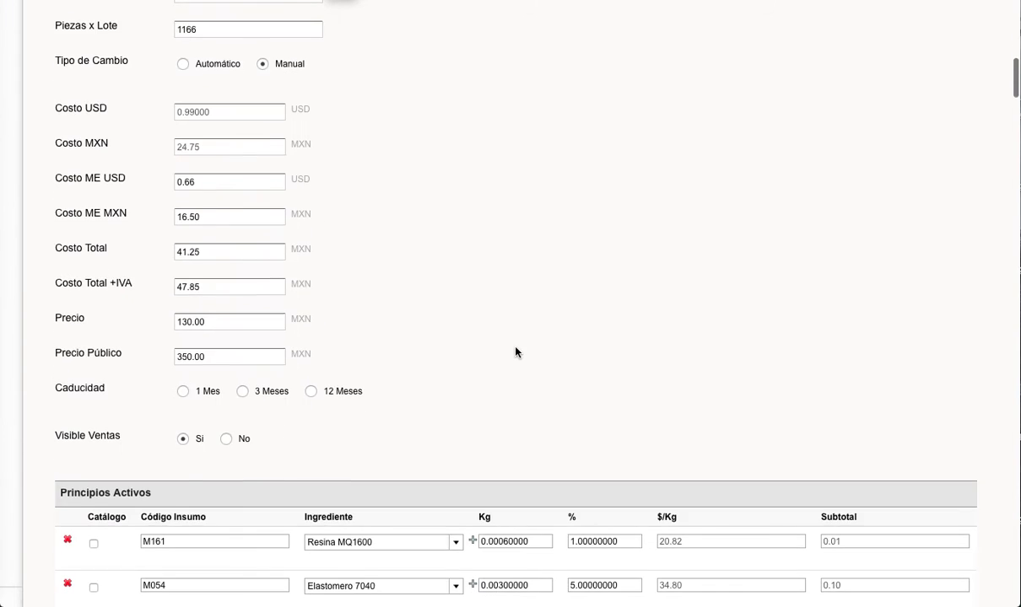
{"action": "scroll", "scroll_direction": "down", "scroll_amount": 3}
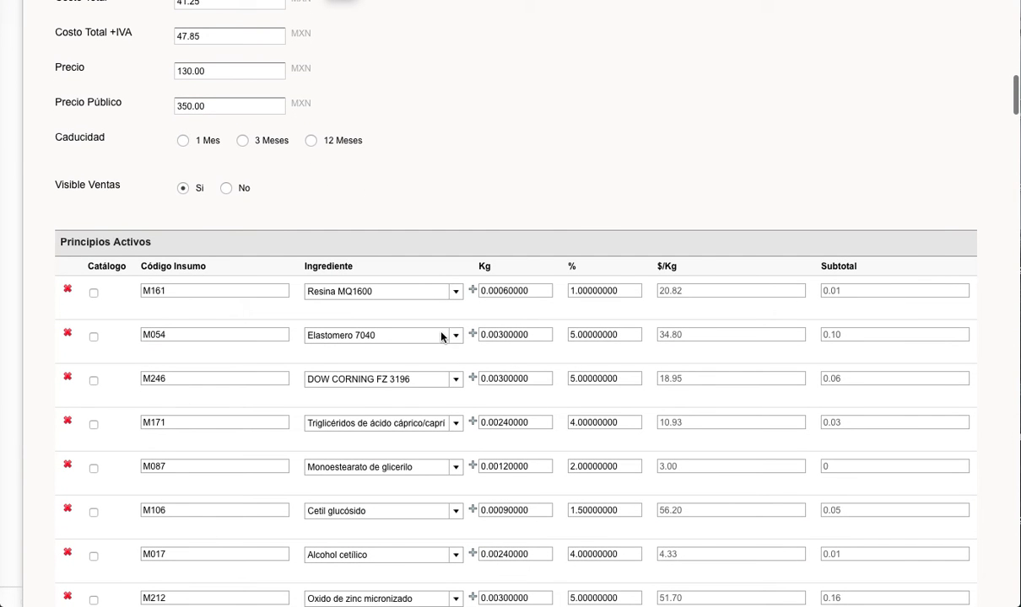
{"action": "scroll", "scroll_direction": "down", "scroll_amount": 3}
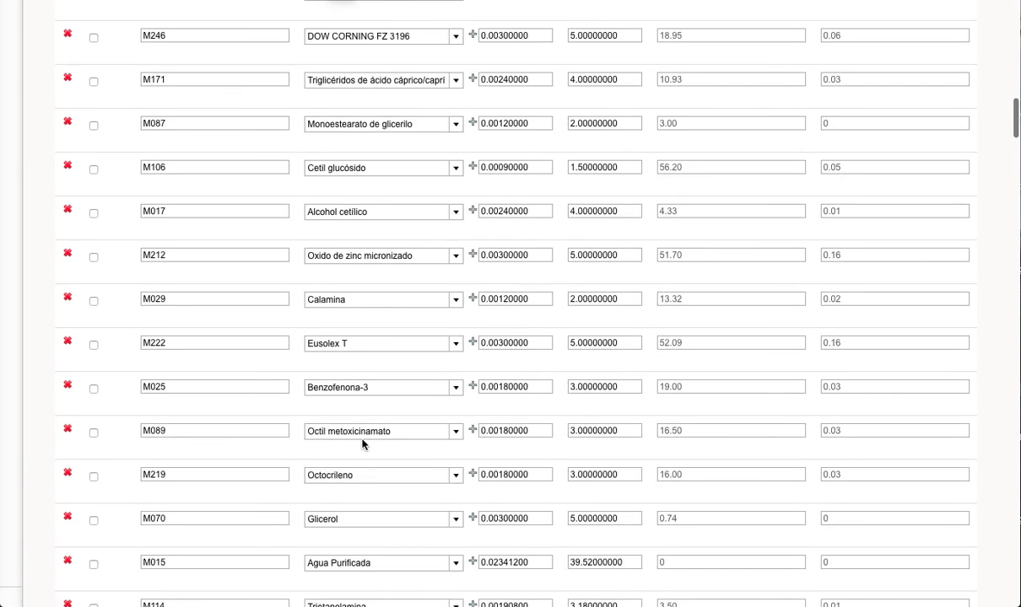
{"action": "scroll", "scroll_direction": "up", "scroll_amount": 3}
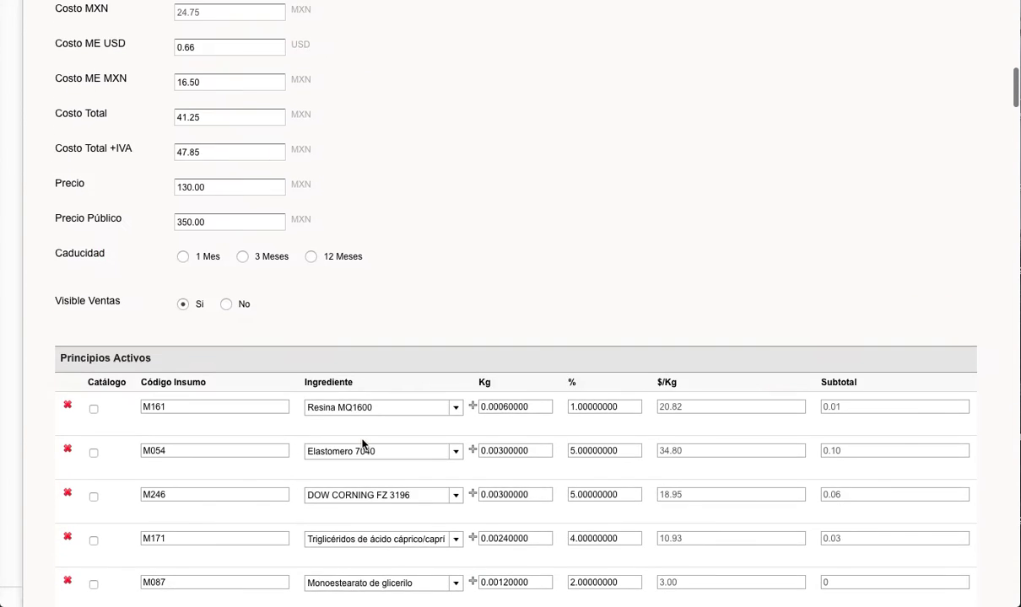
{"action": "scroll", "scroll_direction": "down", "scroll_amount": 3}
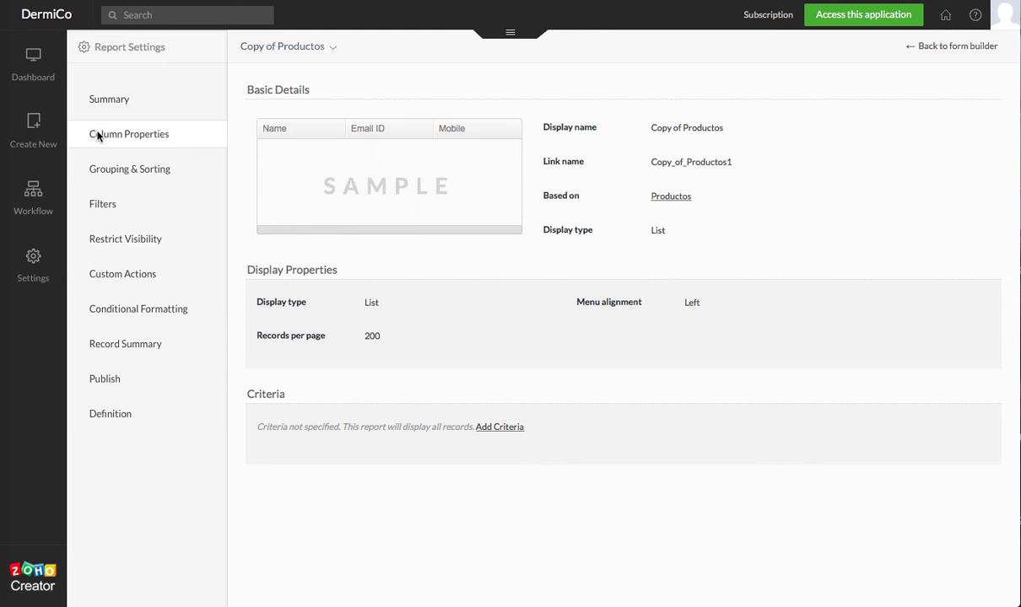
- In Column Properties, drag Principios Activos into the column list below Marca
{"action": "left_click", "coordinate": [130, 135]}
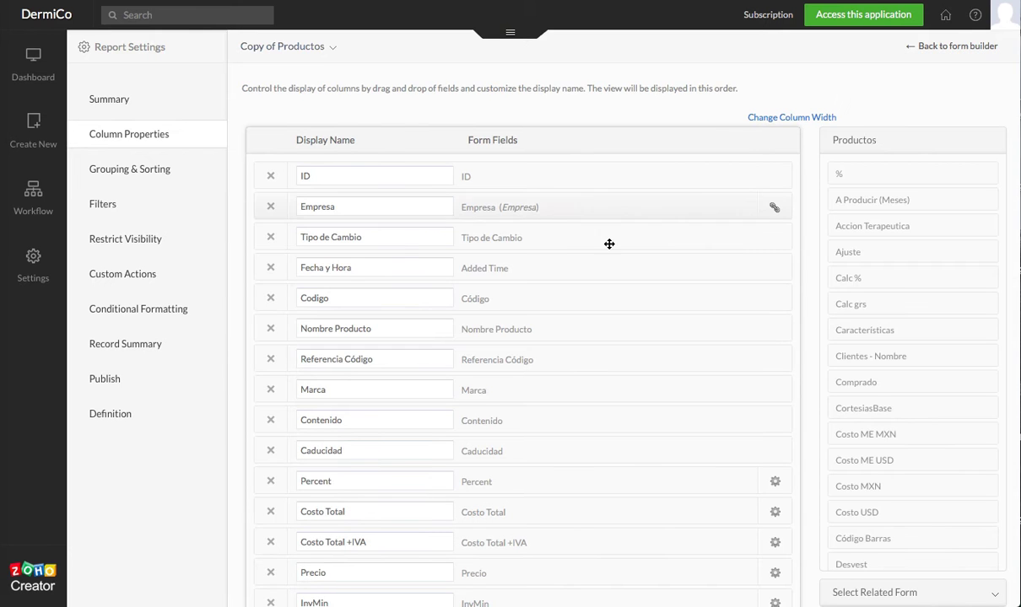
{"action": "scroll", "scroll_direction": "down", "scroll_amount": 3}
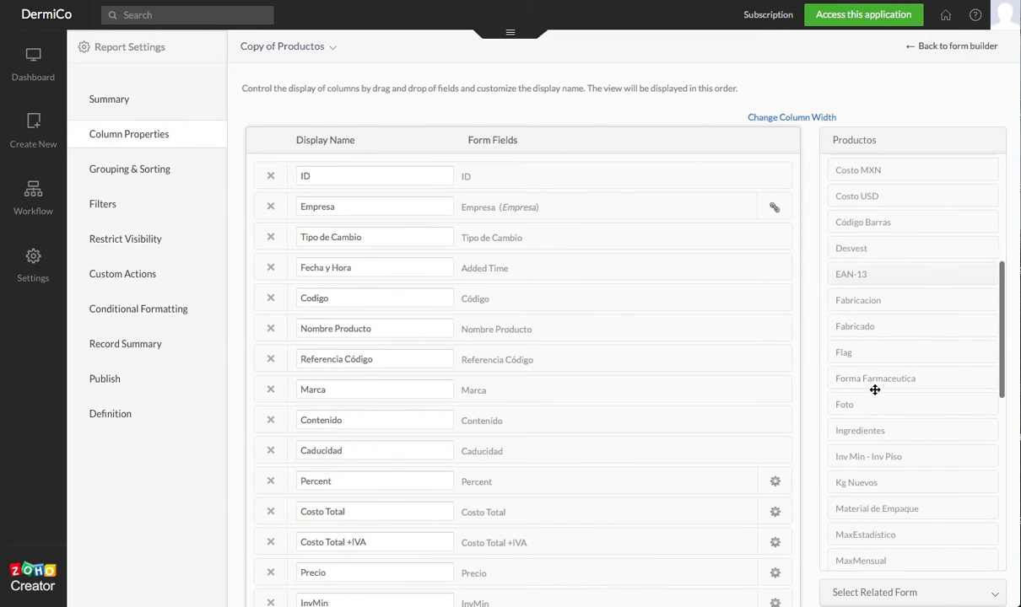
{"action": "scroll", "scroll_direction": "down", "scroll_amount": 3}
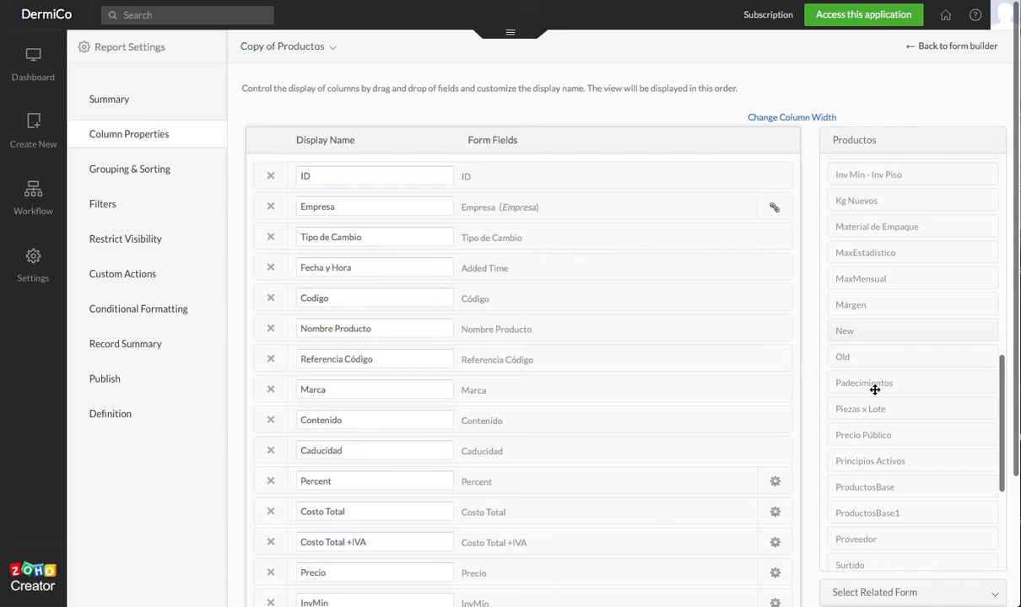
{"action": "scroll", "scroll_direction": "down", "scroll_amount": 3}
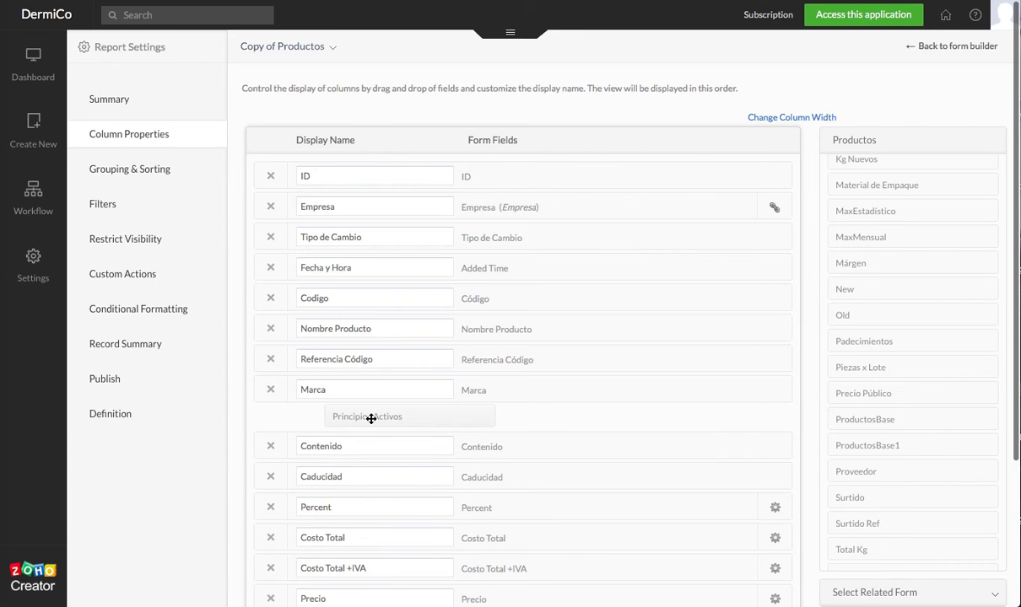
{"action": "mouse_move", "coordinate": [368, 415]}
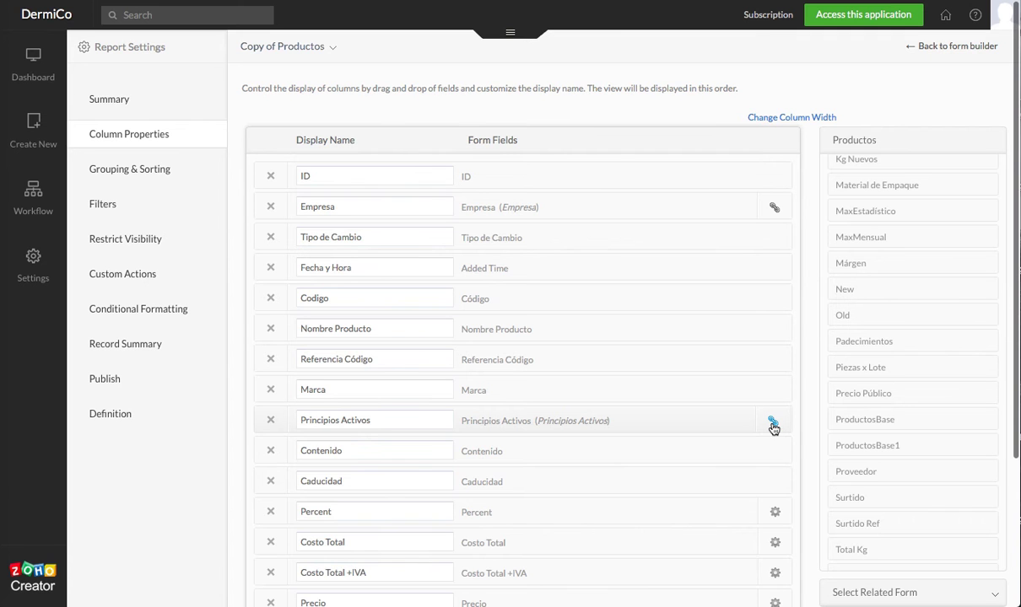
- Set the Principios Activos column to display Código Insumo, Ingrediente, Kg and $/Kg
{"action": "left_click", "coordinate": [773, 421]}
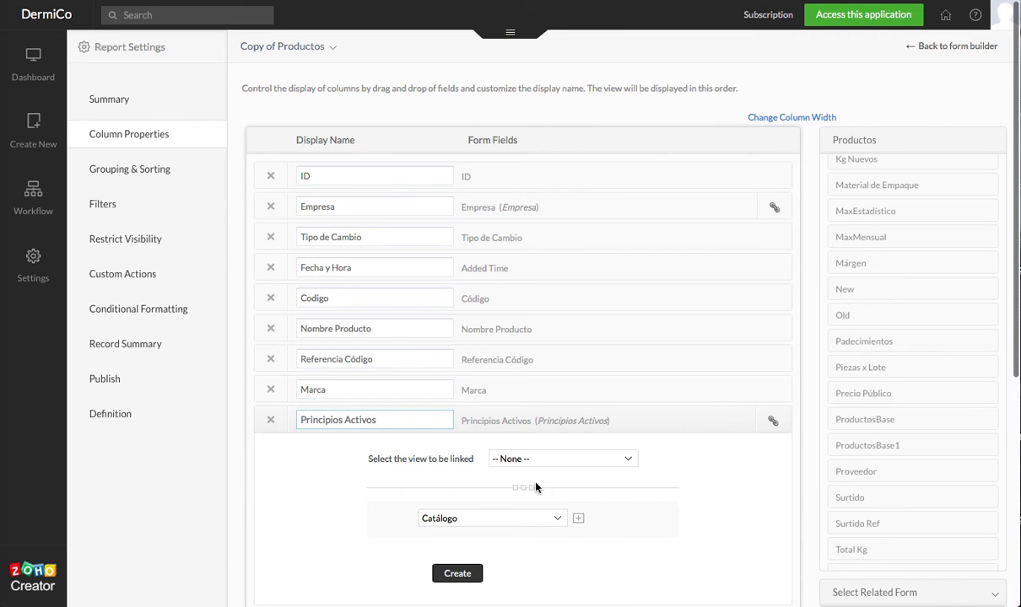
{"action": "mouse_move", "coordinate": [553, 519]}
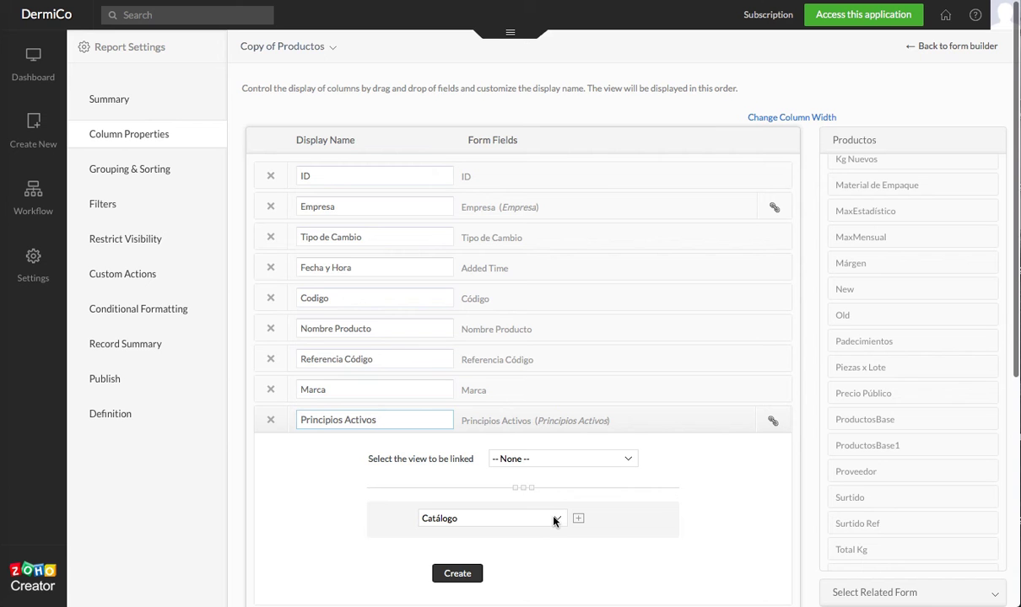
{"action": "scroll", "scroll_direction": "down", "scroll_amount": 3}
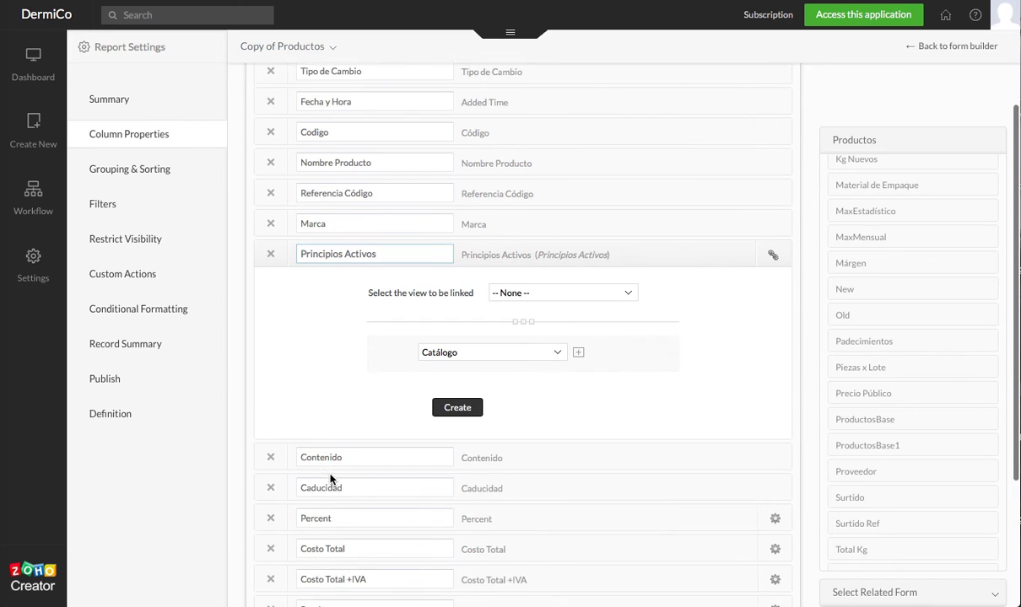
{"action": "left_click", "coordinate": [492, 352]}
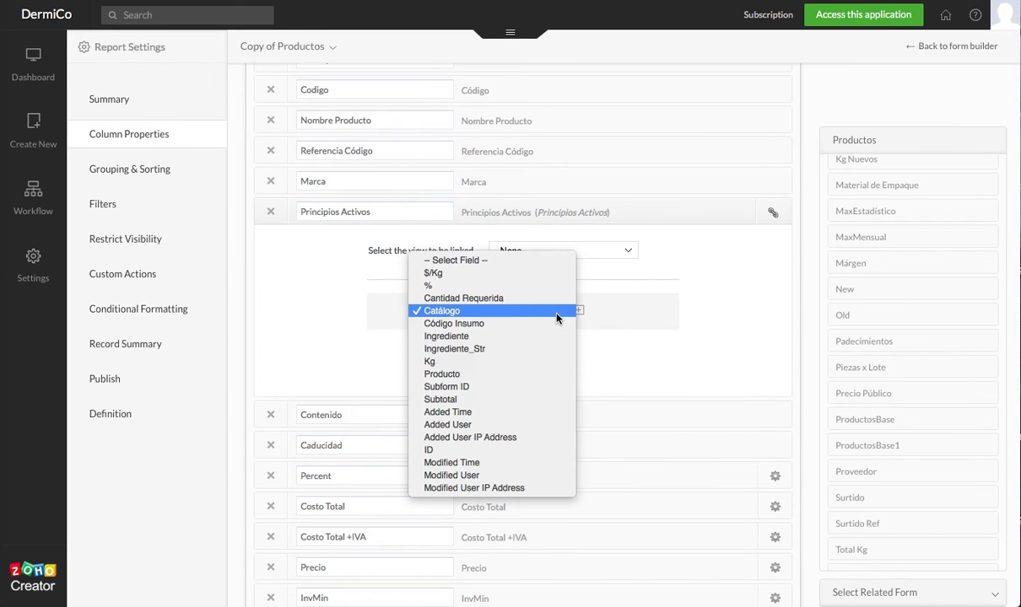
{"action": "mouse_move", "coordinate": [476, 297]}
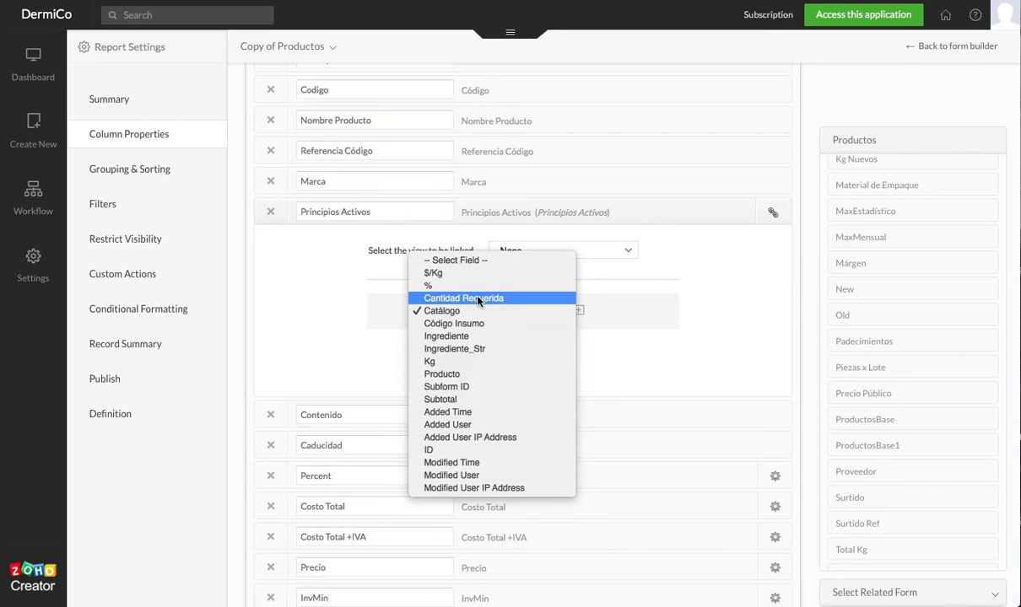
{"action": "left_click", "coordinate": [454, 324]}
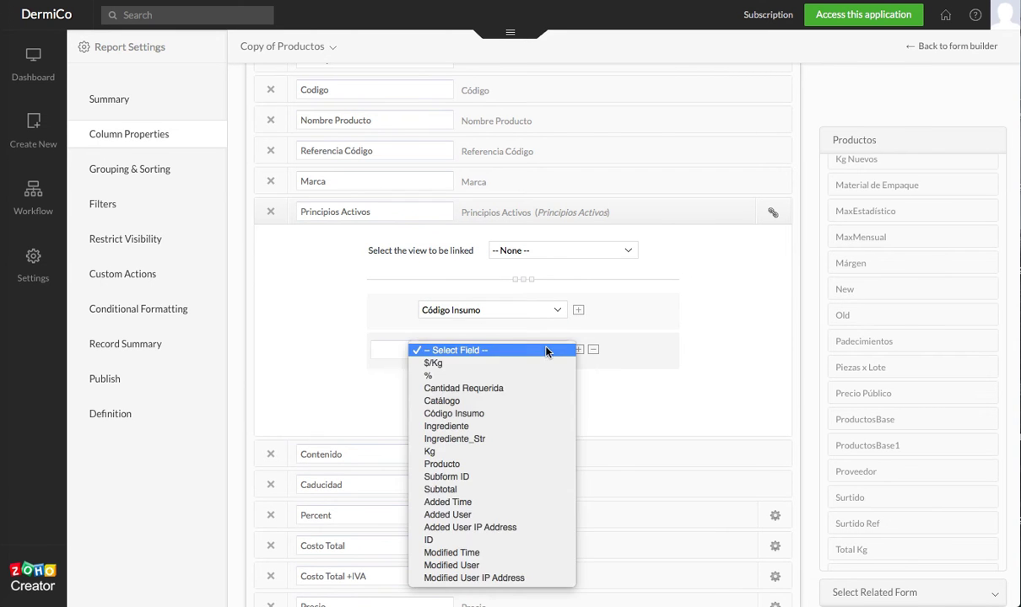
{"action": "mouse_move", "coordinate": [504, 418]}
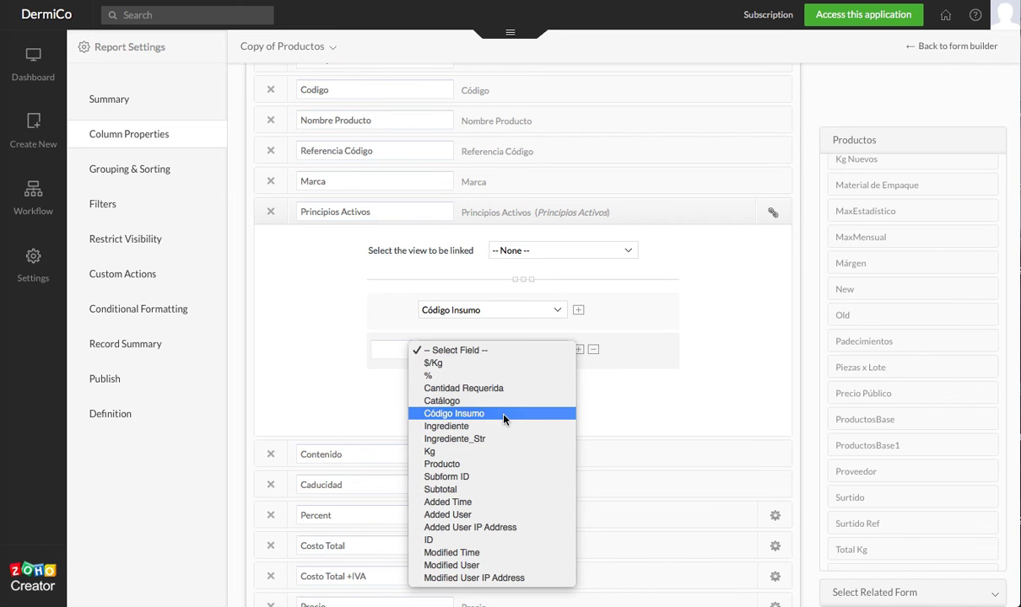
{"action": "left_click", "coordinate": [445, 425]}
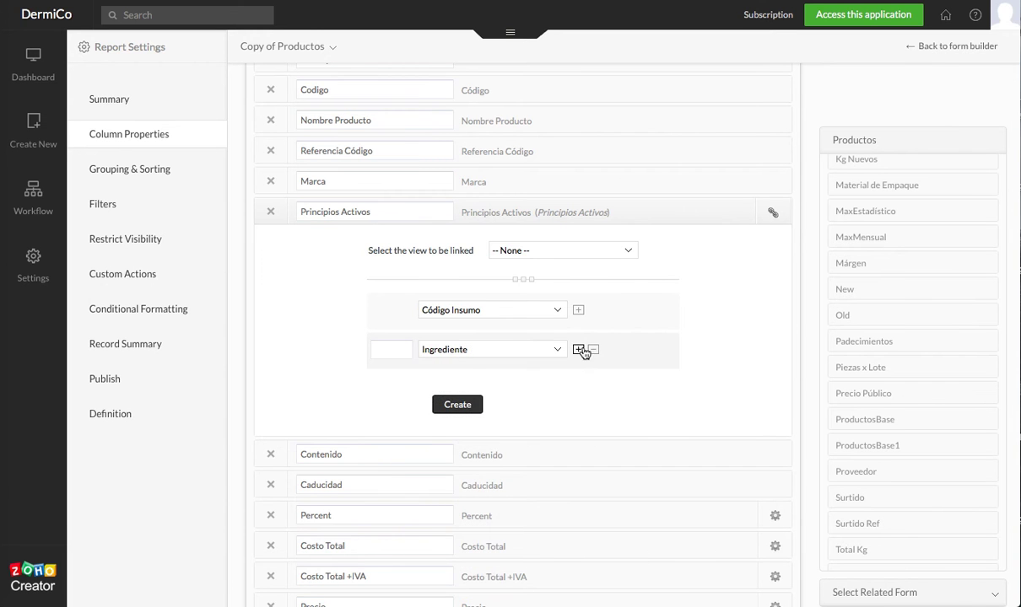
{"action": "left_click", "coordinate": [577, 349]}
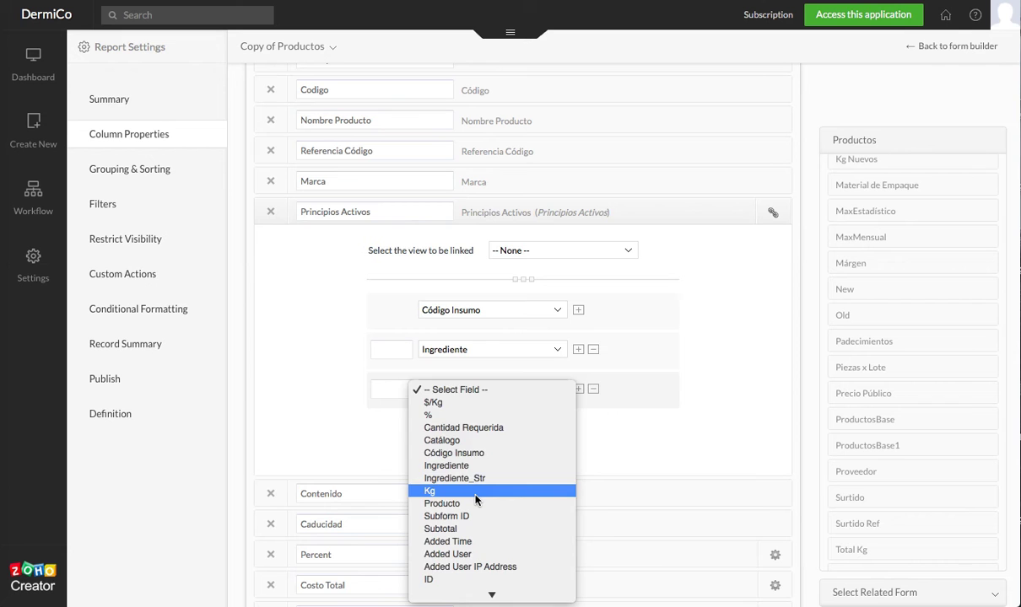
{"action": "left_click", "coordinate": [428, 491]}
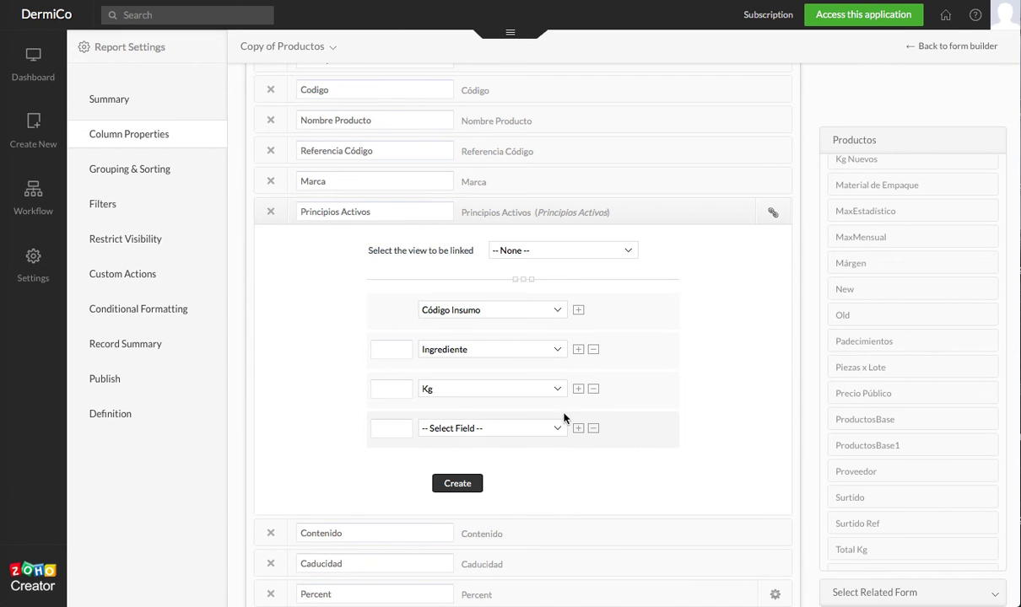
{"action": "left_click", "coordinate": [492, 429]}
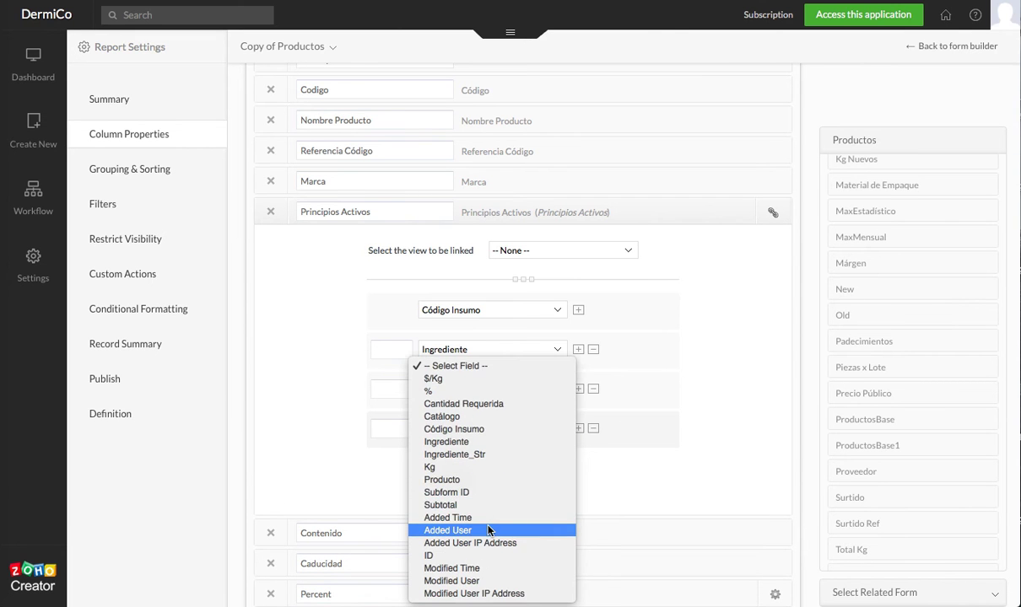
{"action": "mouse_move", "coordinate": [475, 465]}
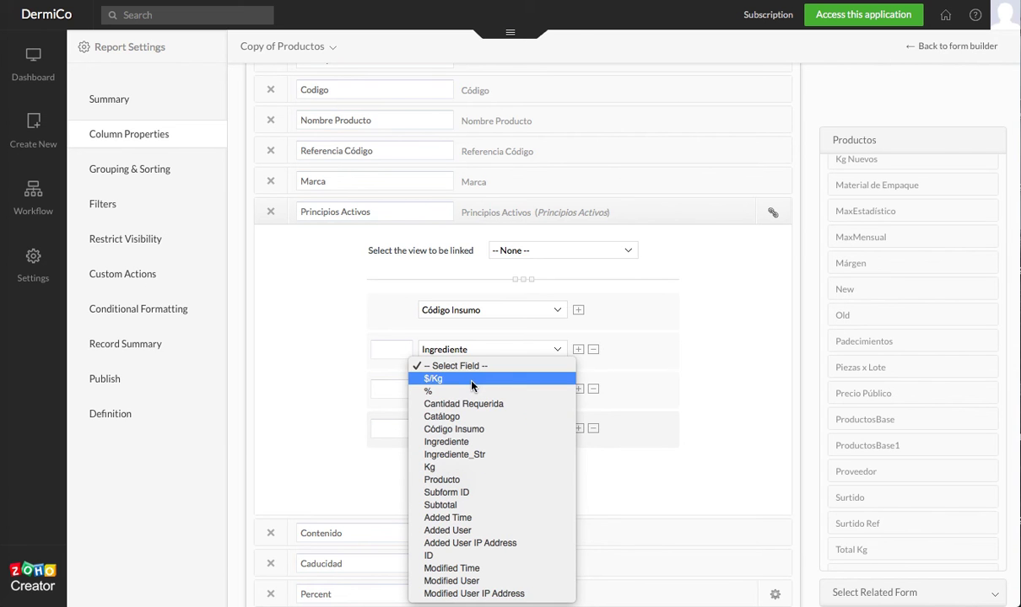
{"action": "left_click", "coordinate": [431, 377]}
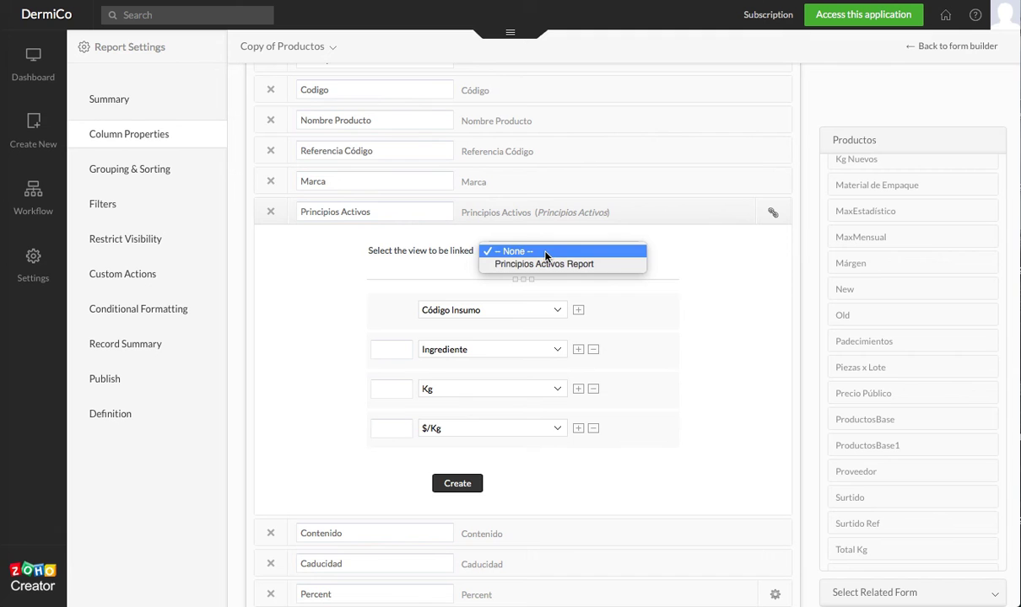
{"action": "mouse_move", "coordinate": [516, 268]}
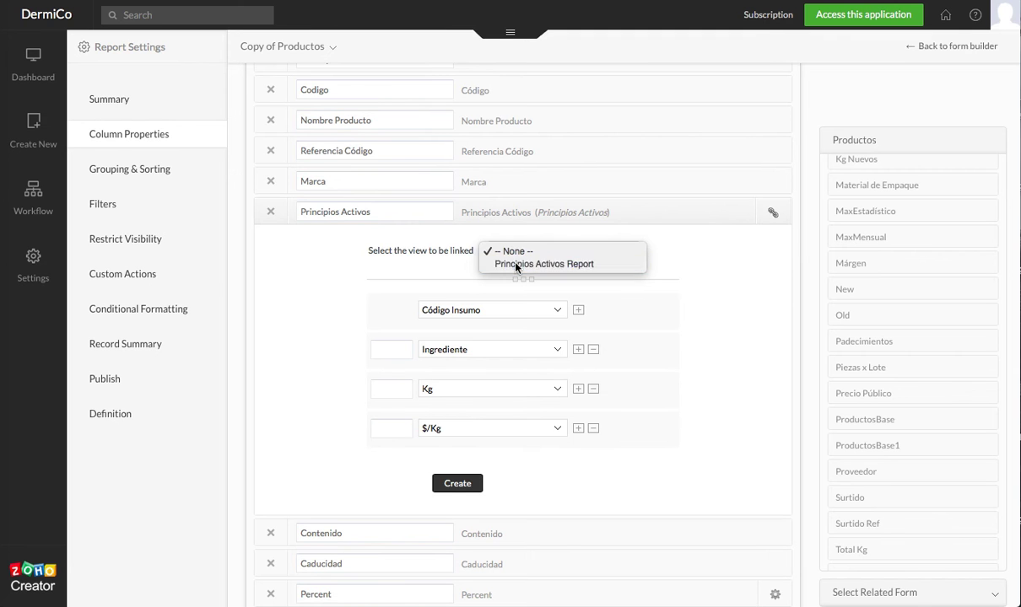
- Leave the Principios Activos column's linked view set to None
{"action": "left_click", "coordinate": [543, 263]}
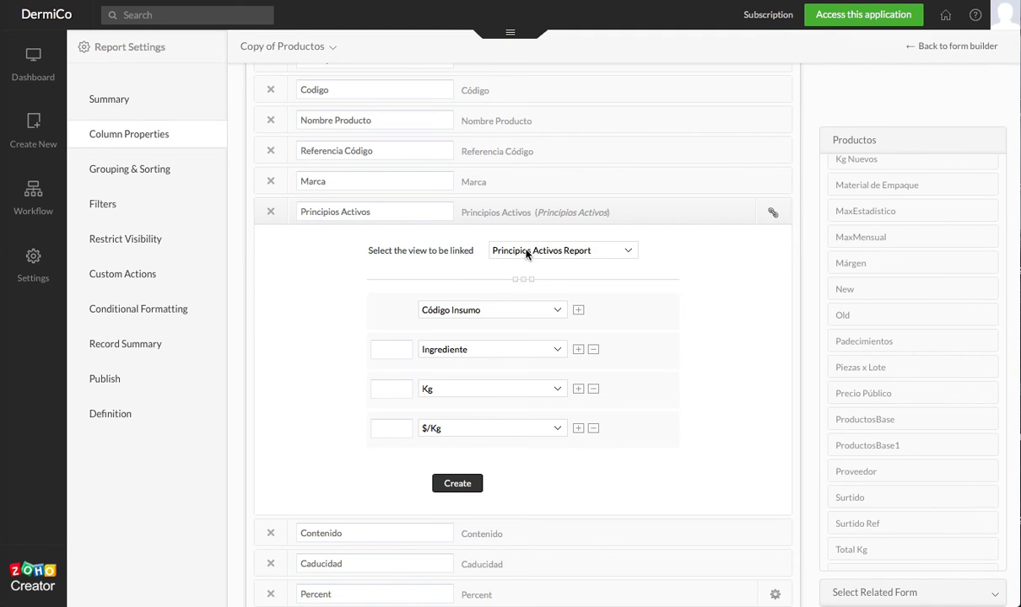
{"action": "left_click", "coordinate": [560, 249]}
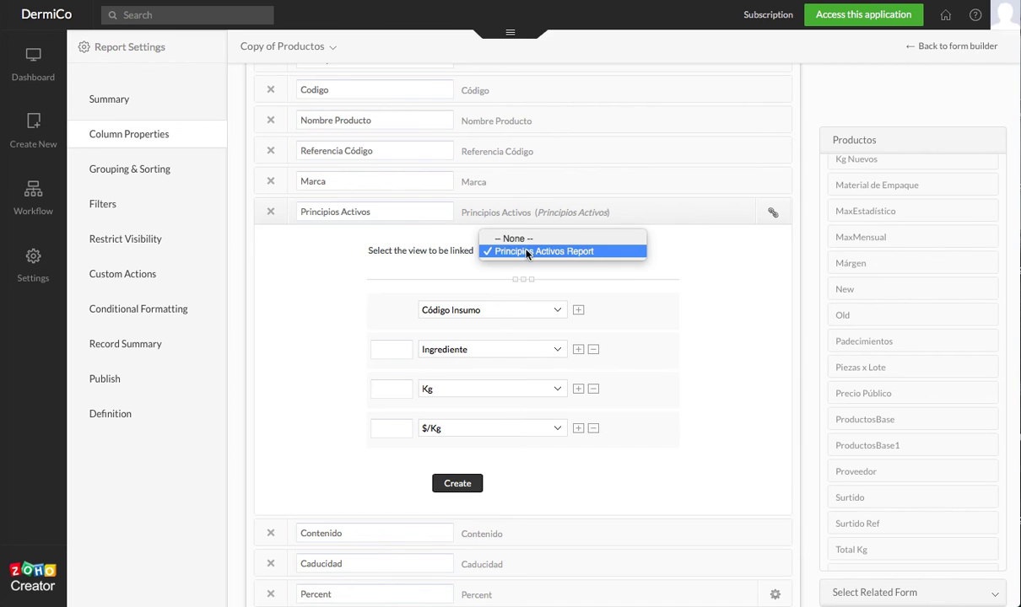
{"action": "mouse_move", "coordinate": [526, 244]}
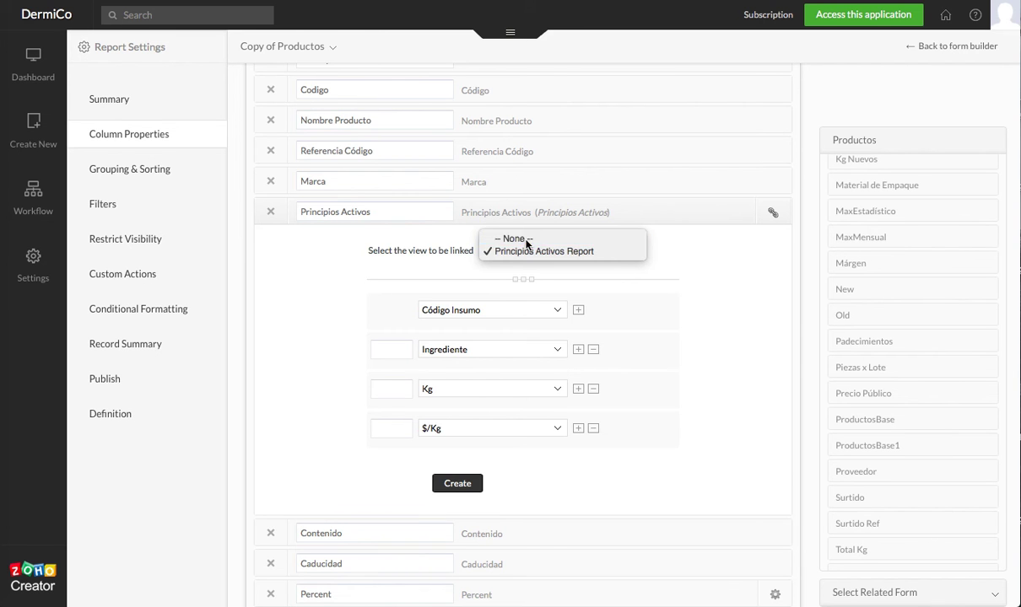
{"action": "left_click", "coordinate": [513, 239]}
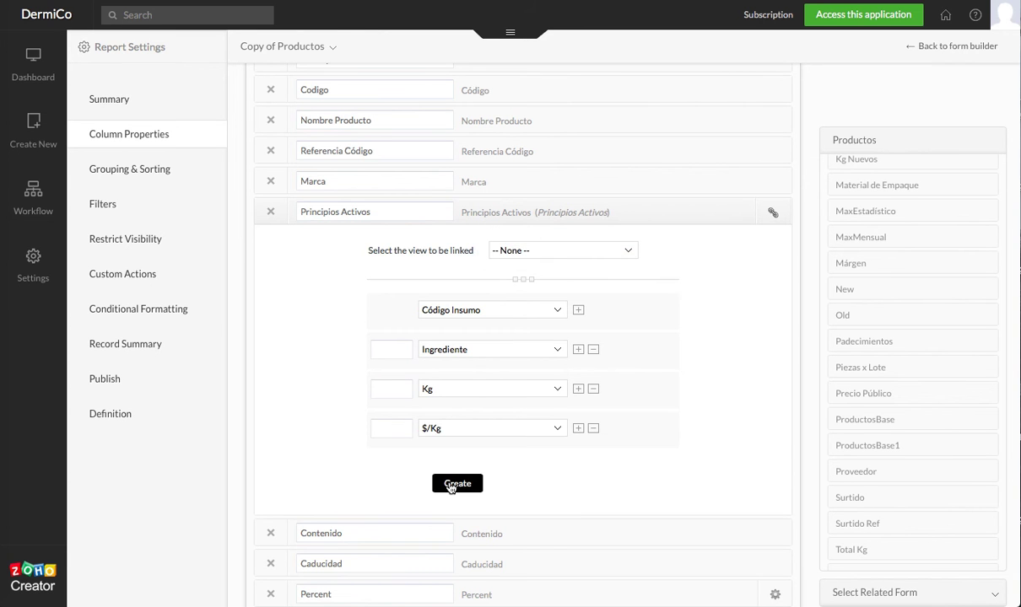
{"action": "mouse_move", "coordinate": [317, 463]}
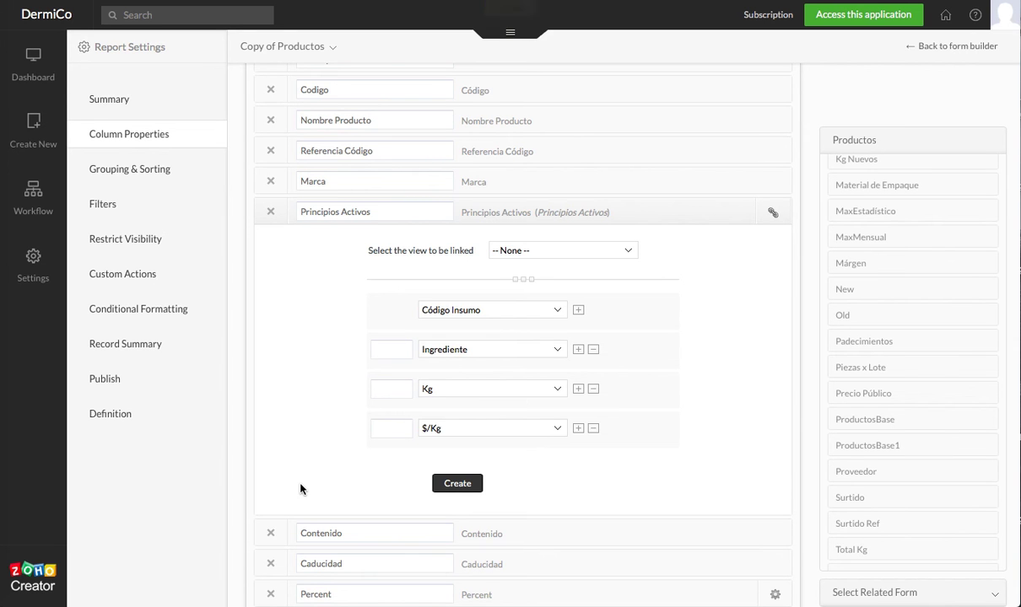
{"action": "mouse_move", "coordinate": [544, 118]}
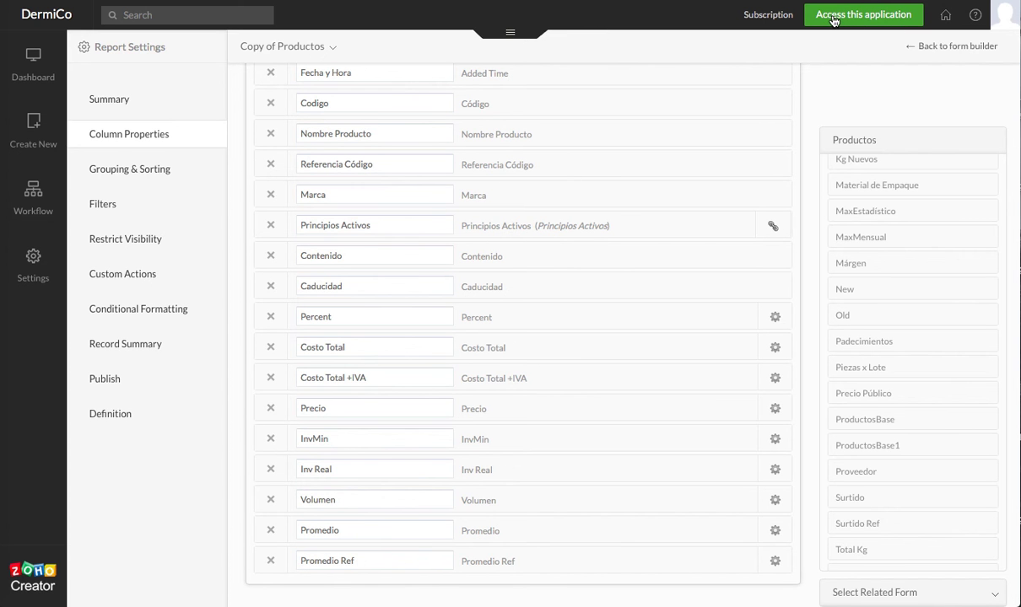
- Access the live application to preview the Copy of Productos report
{"action": "left_click", "coordinate": [862, 13]}
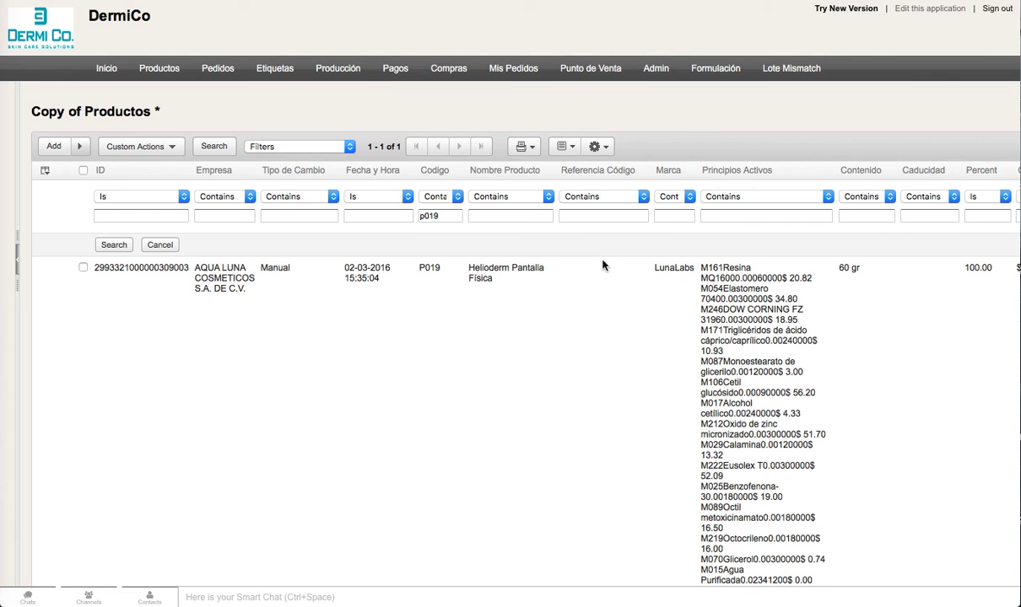
{"action": "mouse_move", "coordinate": [453, 419]}
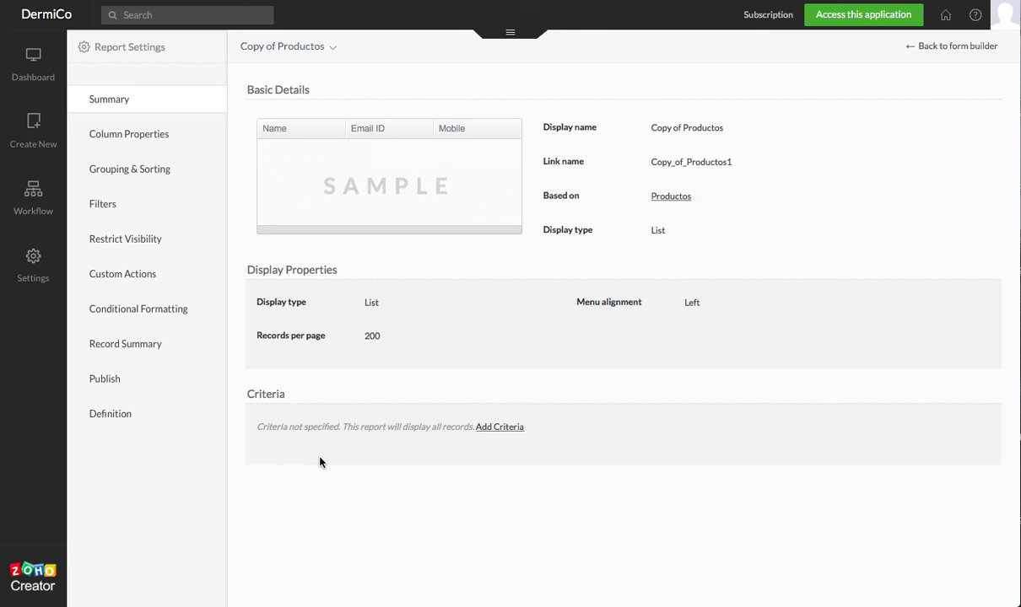
{"action": "mouse_move", "coordinate": [344, 406]}
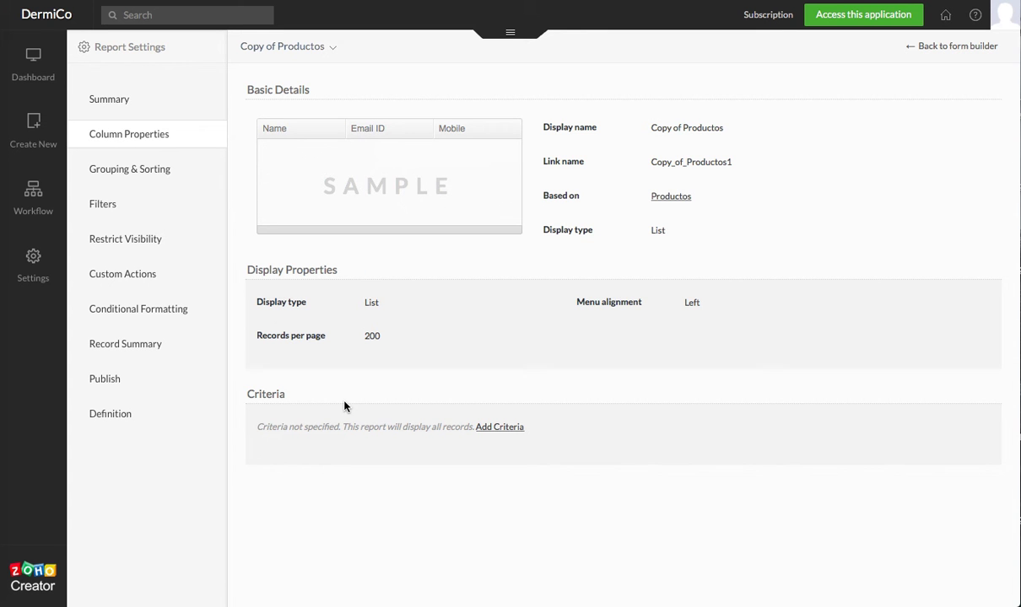
- From the Ingredientes related form, drag Código Insumo and $/Kg into the column list after Marca
{"action": "left_click", "coordinate": [130, 133]}
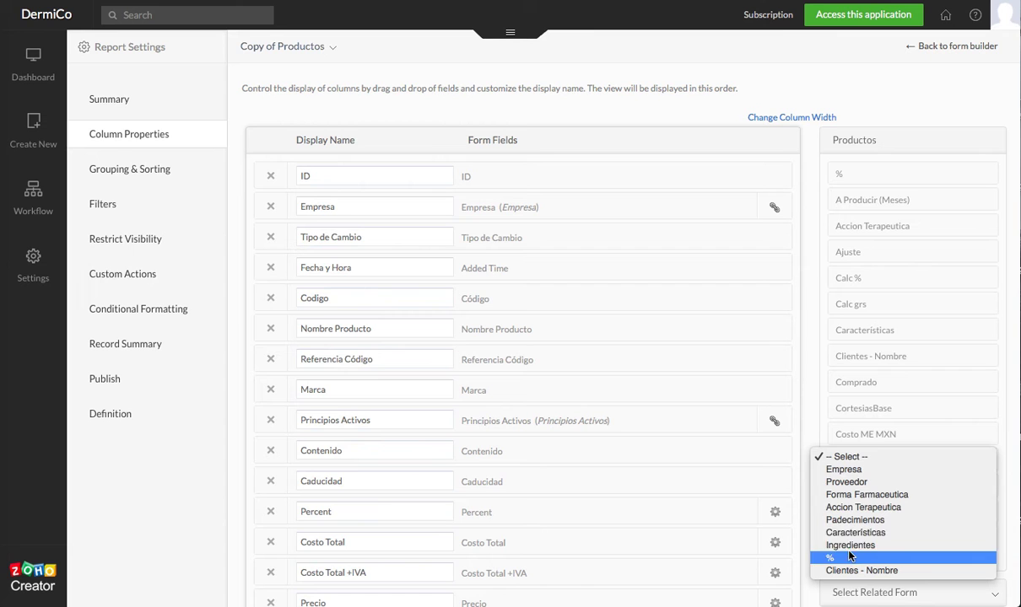
{"action": "mouse_move", "coordinate": [867, 495]}
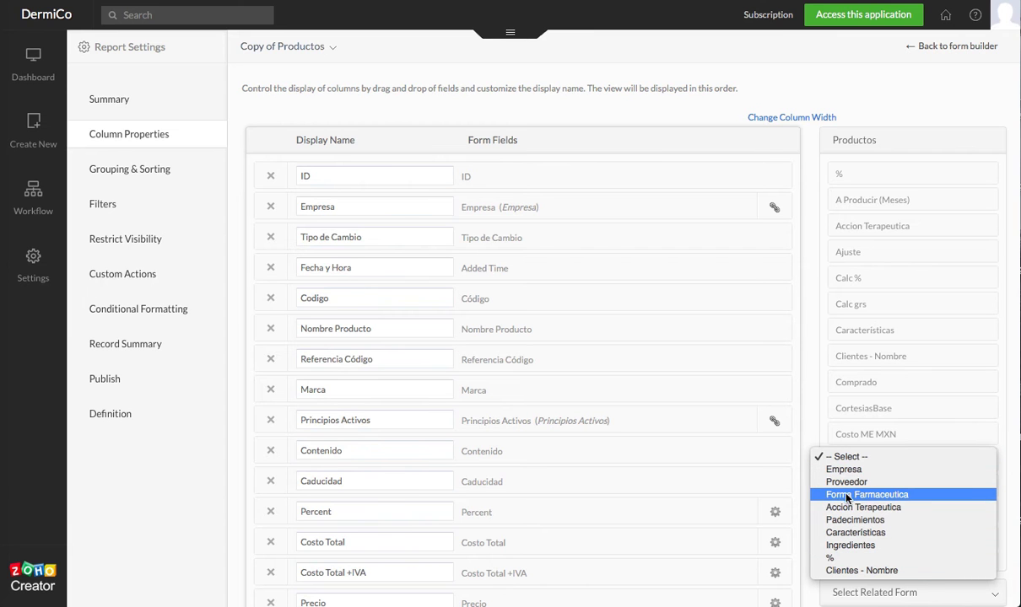
{"action": "mouse_move", "coordinate": [850, 545]}
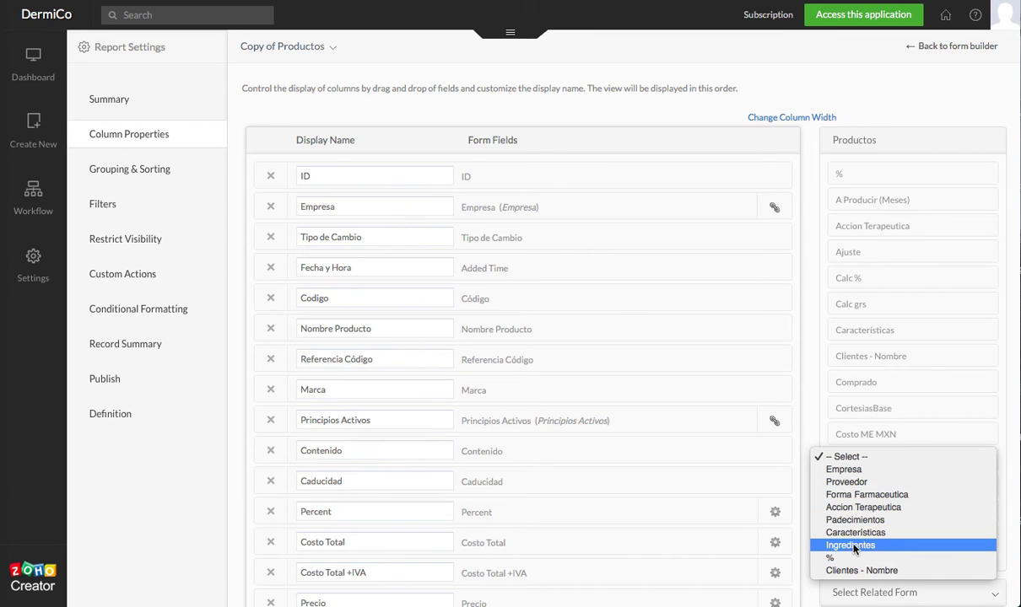
{"action": "mouse_move", "coordinate": [864, 546]}
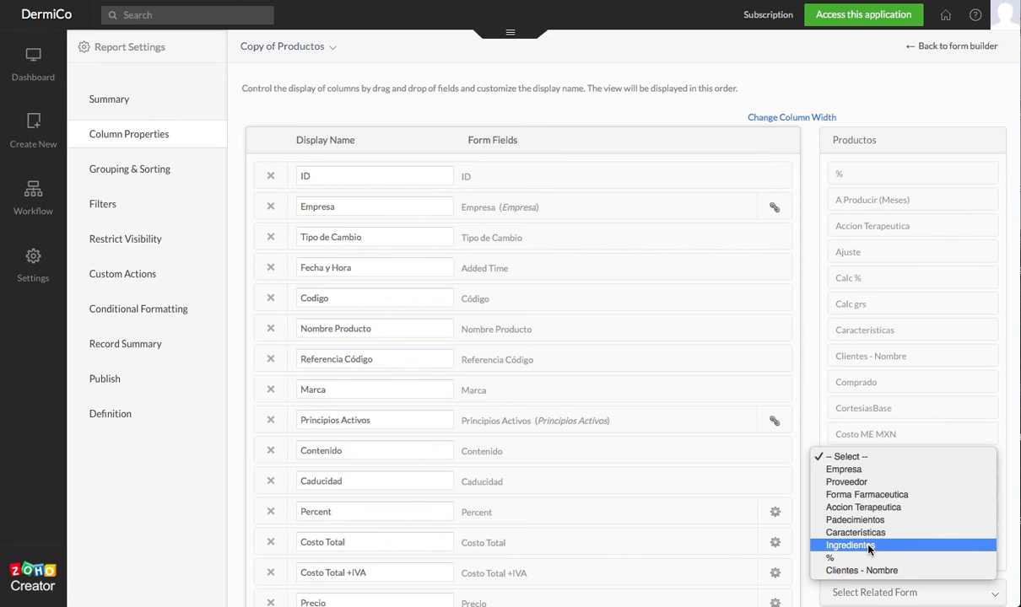
{"action": "left_click", "coordinate": [851, 545]}
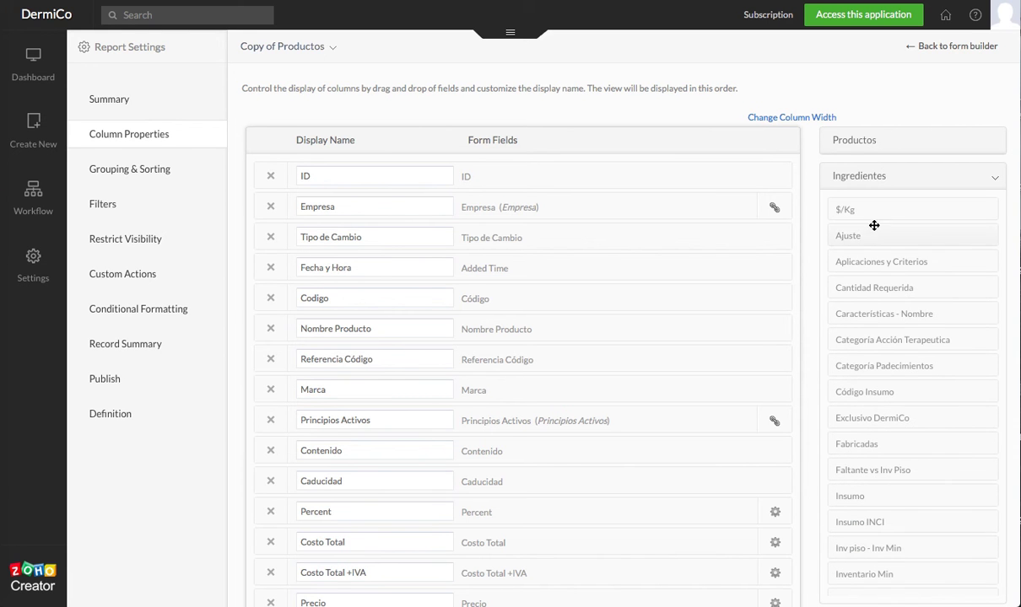
{"action": "mouse_move", "coordinate": [864, 469]}
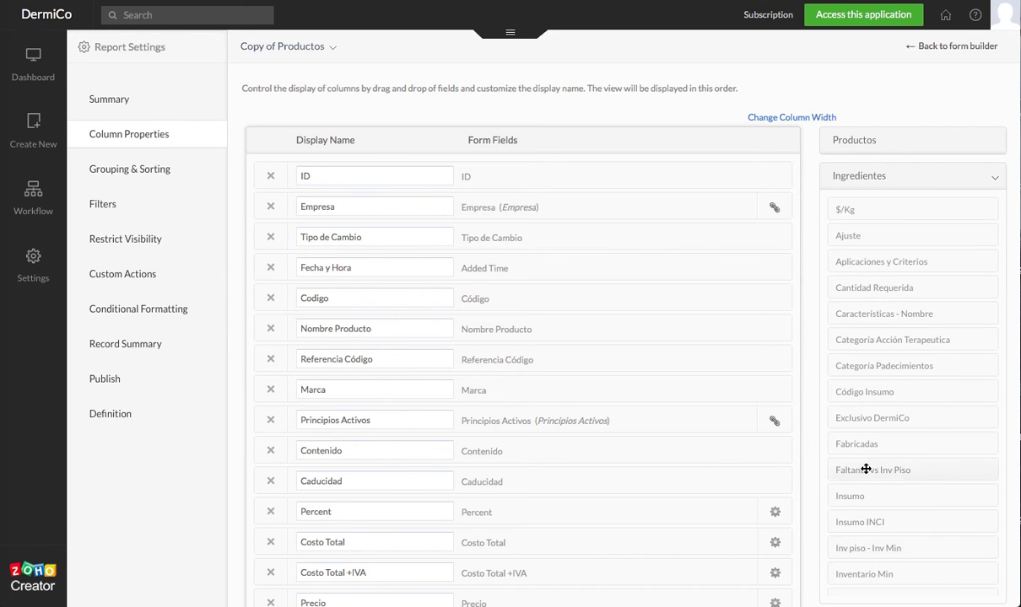
{"action": "scroll", "scroll_direction": "down", "scroll_amount": 3}
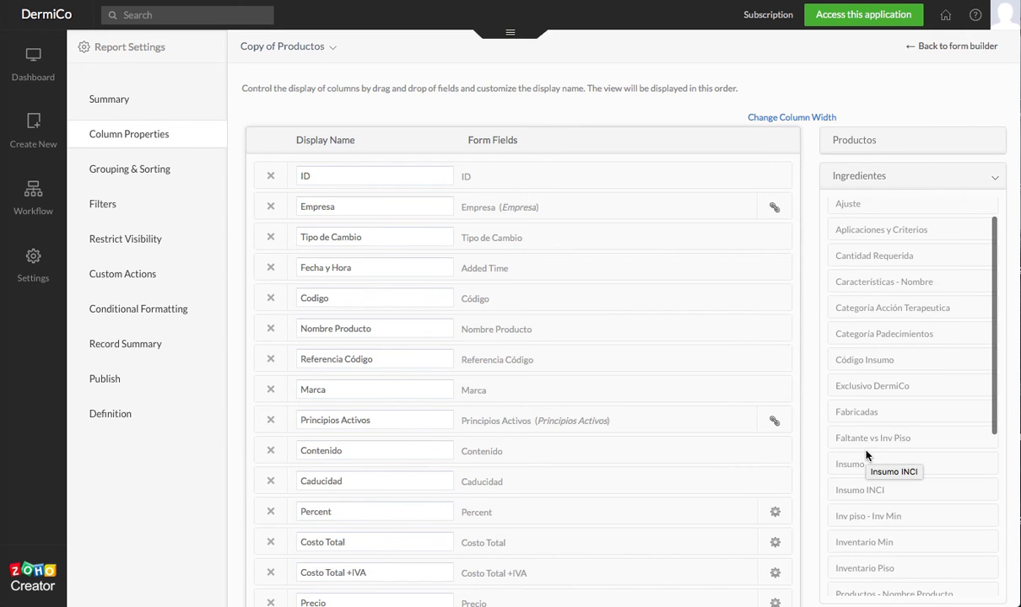
{"action": "scroll", "scroll_direction": "up", "scroll_amount": 3}
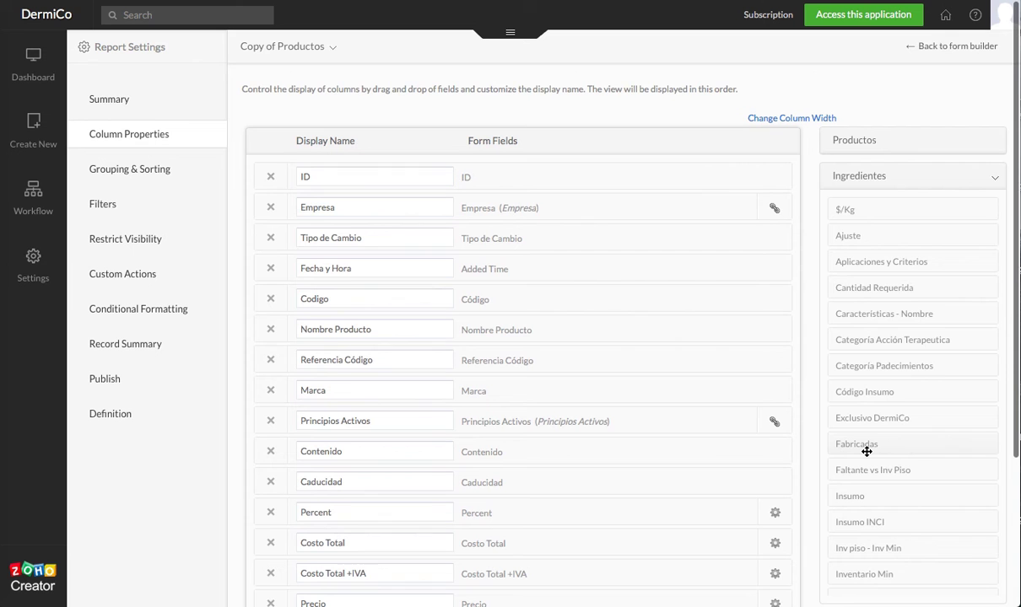
{"action": "scroll", "scroll_direction": "down", "scroll_amount": 3}
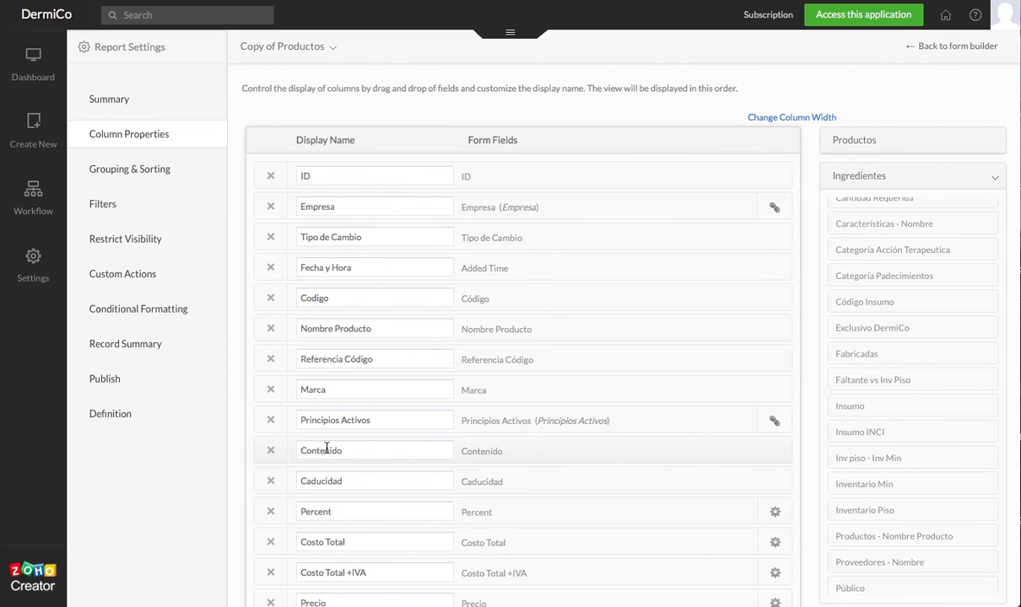
{"action": "mouse_move", "coordinate": [503, 428]}
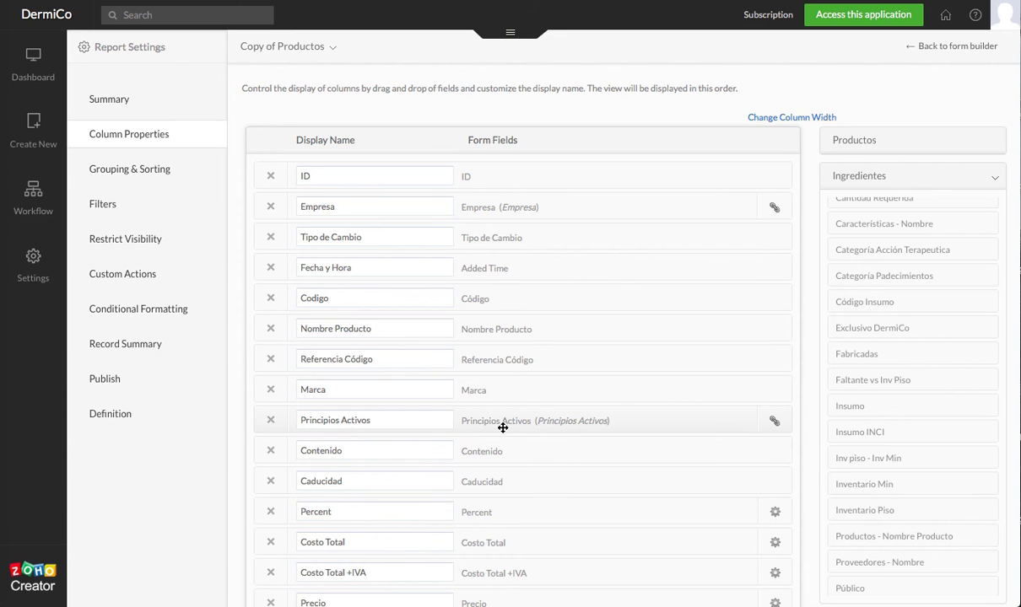
{"action": "scroll", "scroll_direction": "up", "scroll_amount": 3}
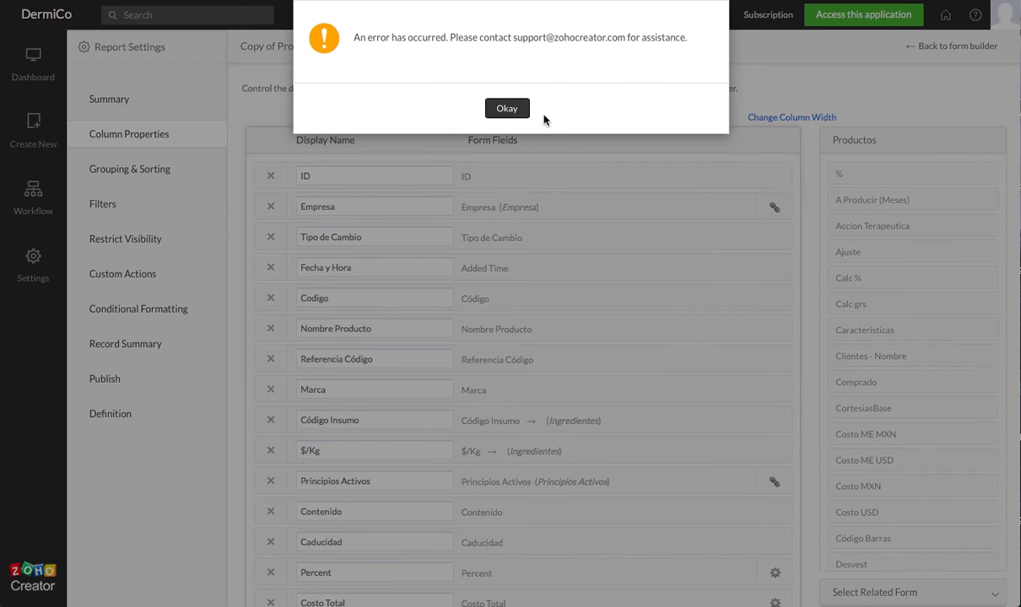
- Dismiss the error with Okay and show the Select Related Form list
{"action": "left_click", "coordinate": [506, 108]}
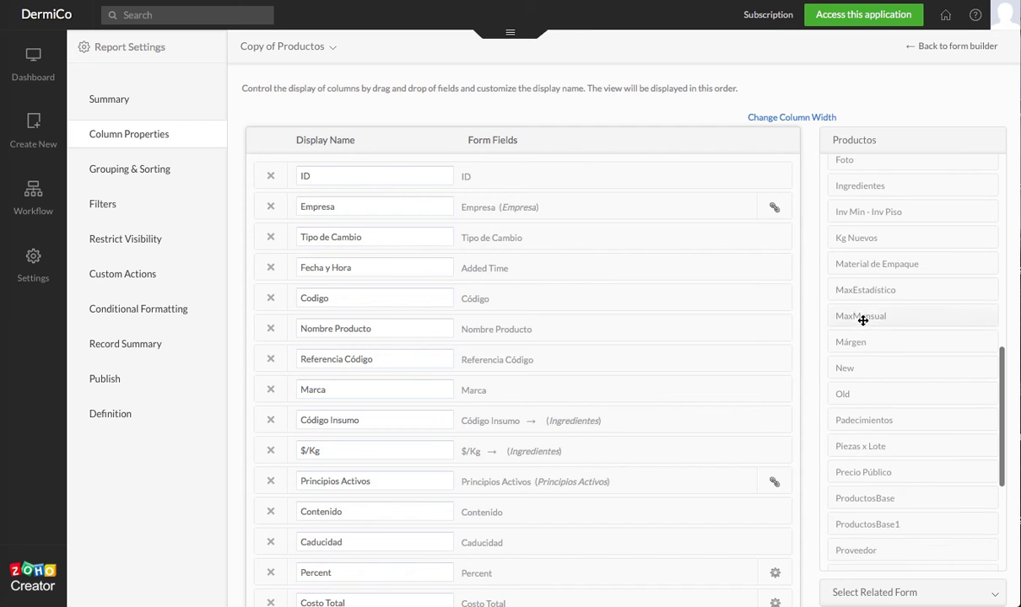
{"action": "left_click", "coordinate": [911, 592]}
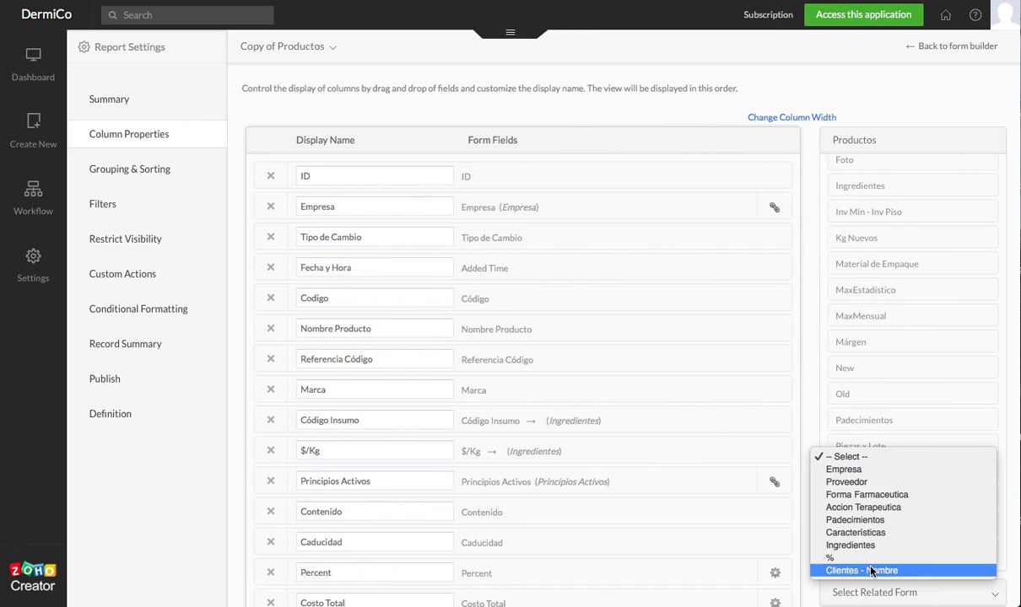
{"action": "mouse_move", "coordinate": [867, 494]}
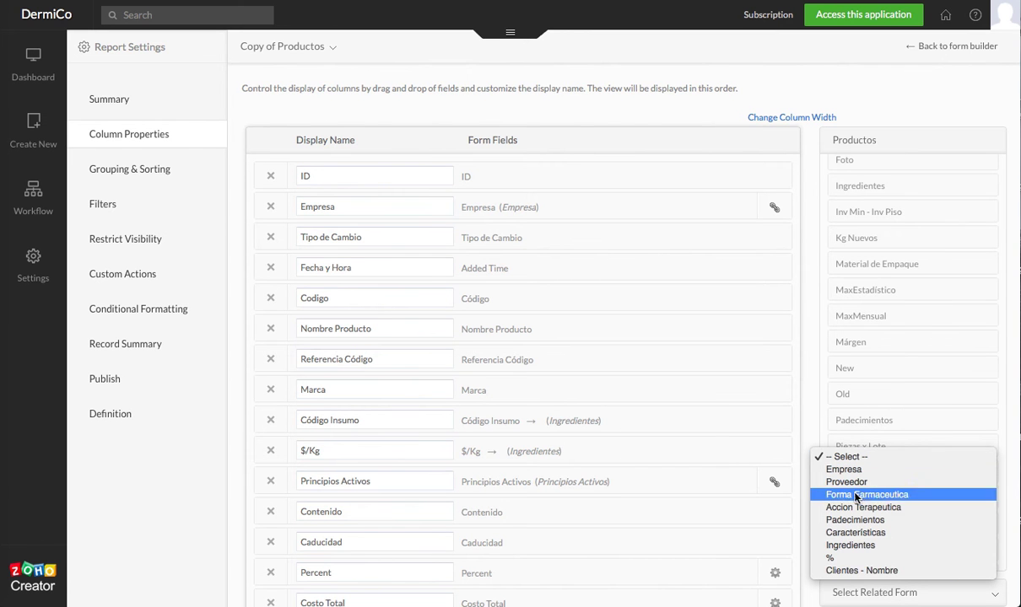
{"action": "mouse_move", "coordinate": [864, 506]}
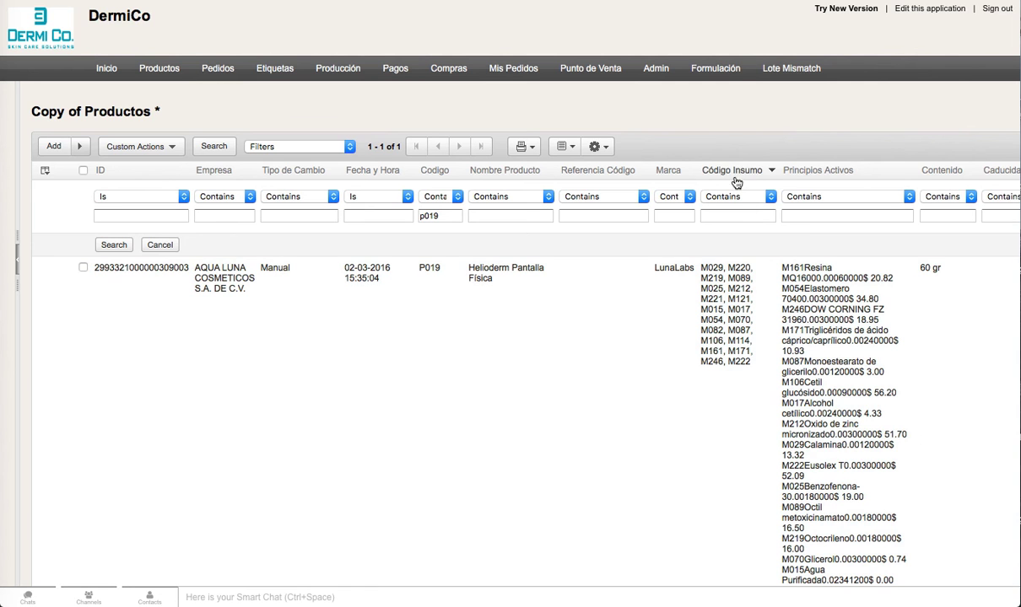
{"action": "mouse_move", "coordinate": [818, 184]}
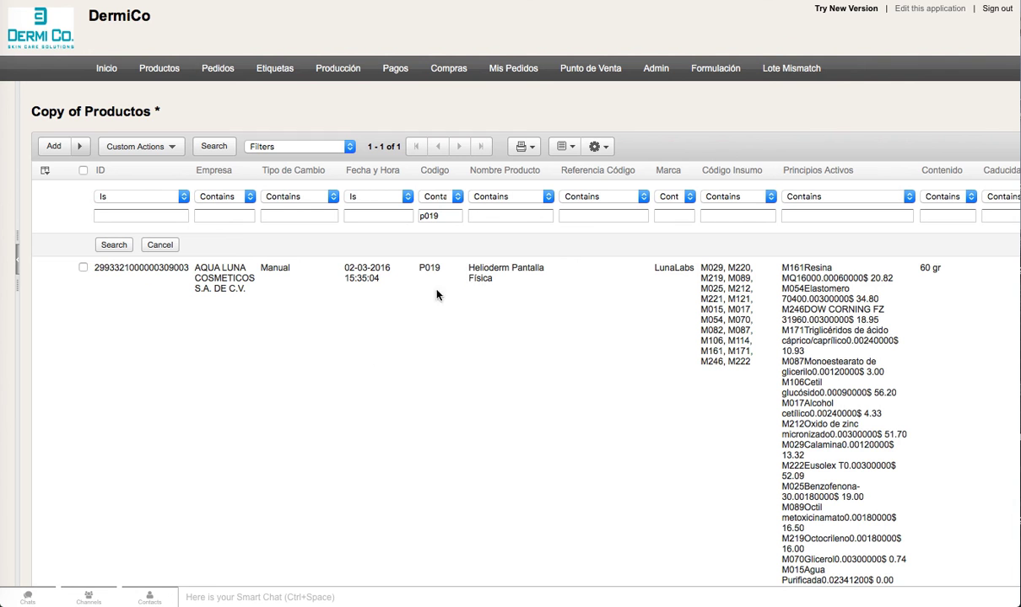
{"action": "mouse_move", "coordinate": [364, 368]}
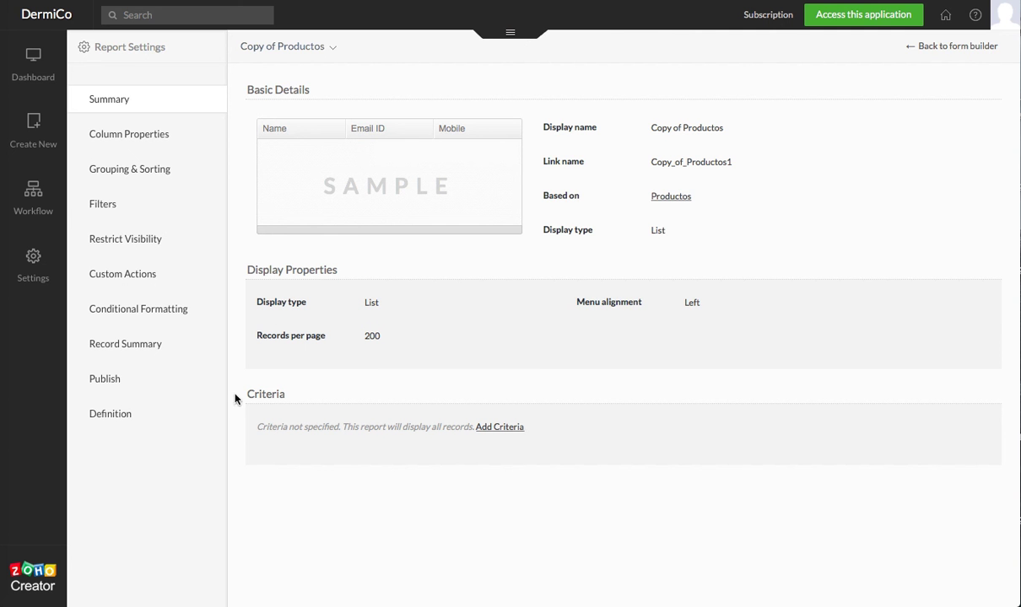
- In Record Summary, switch the Products template from InActive to active
{"action": "left_click", "coordinate": [125, 344]}
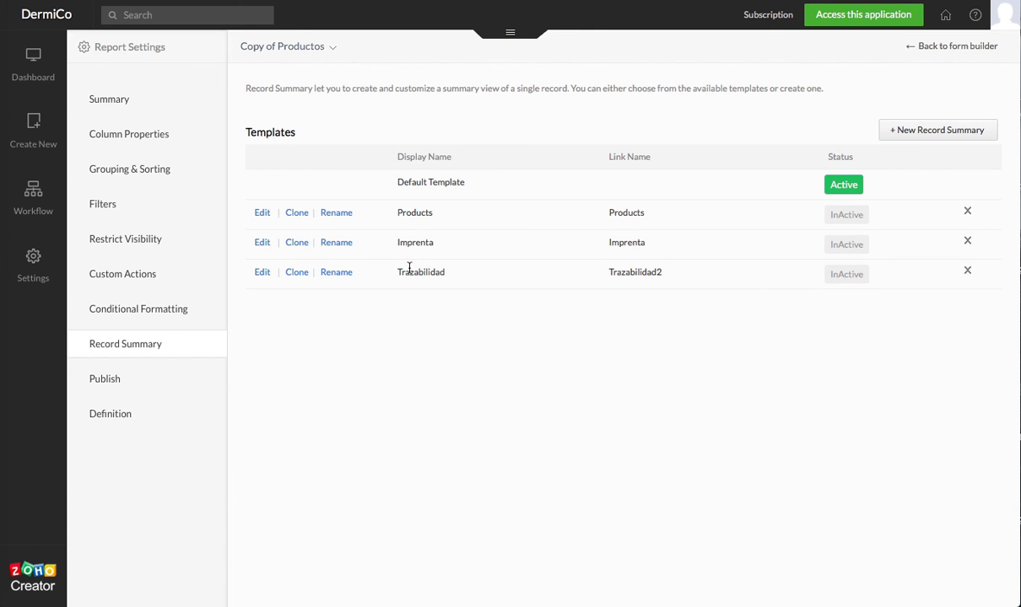
{"action": "mouse_move", "coordinate": [844, 223]}
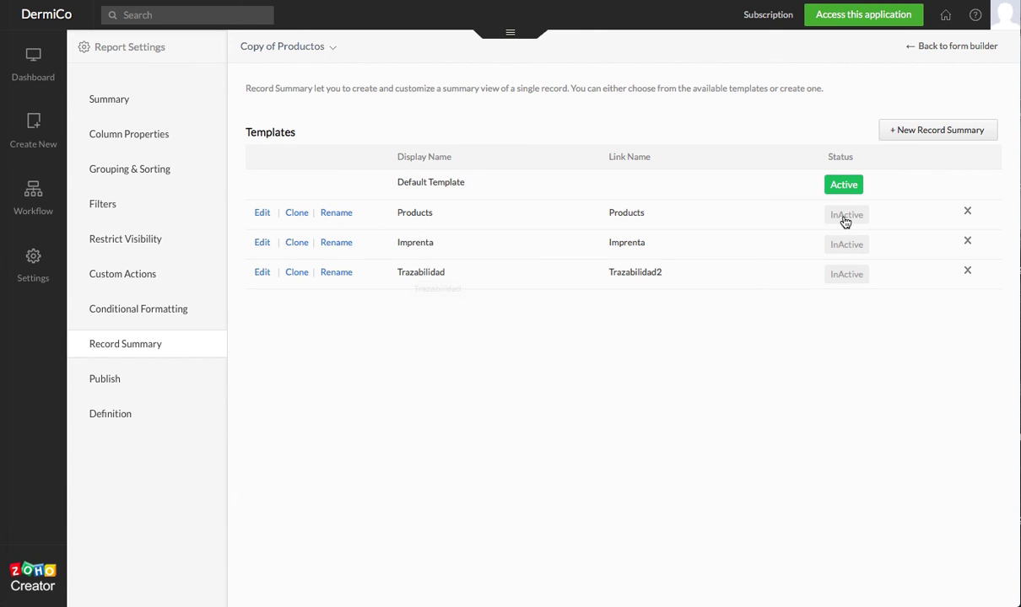
{"action": "left_click", "coordinate": [845, 214]}
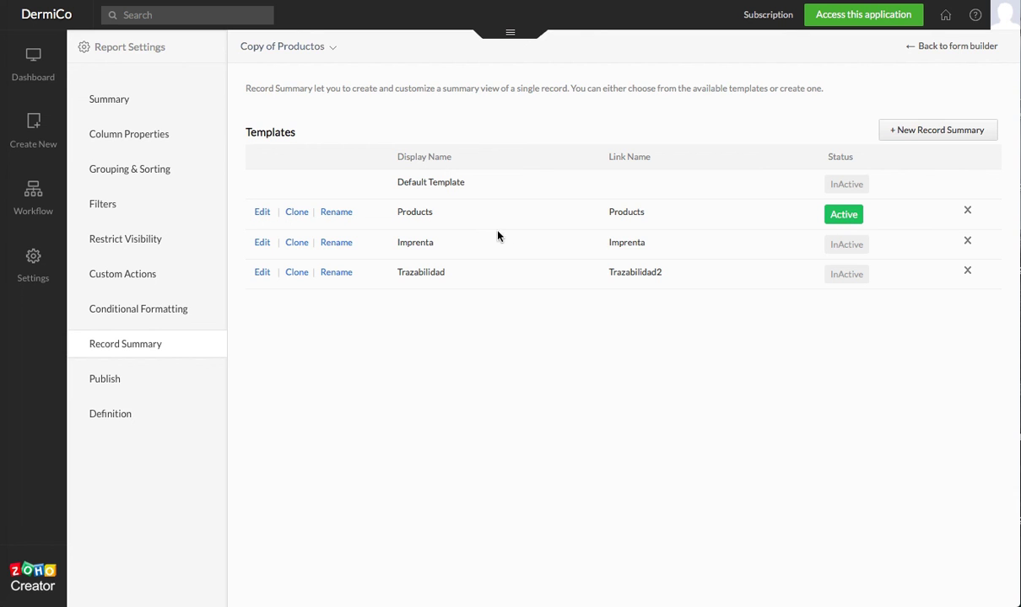
{"action": "mouse_move", "coordinate": [261, 212]}
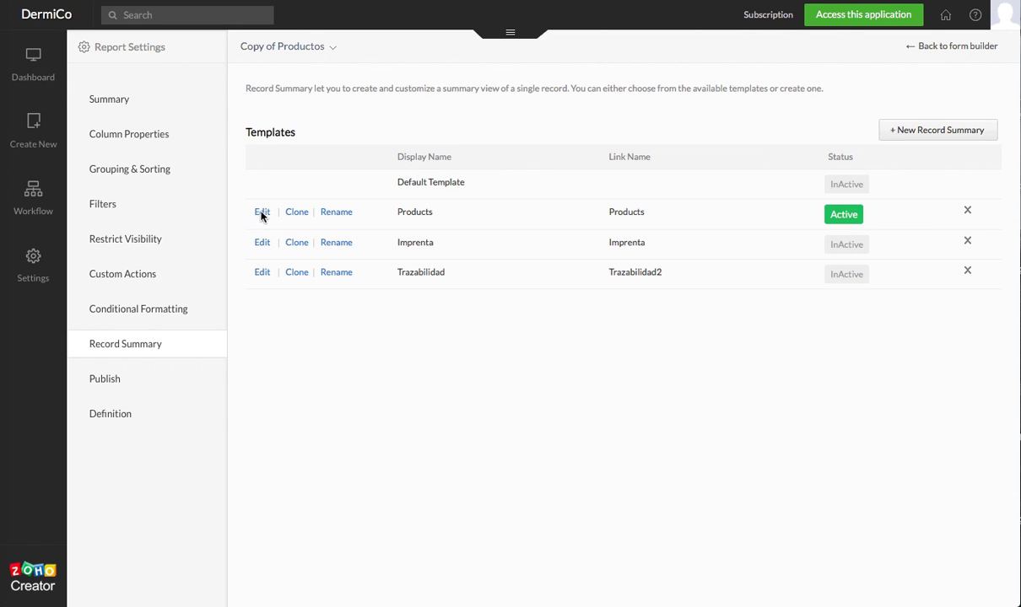
{"action": "mouse_move", "coordinate": [453, 226]}
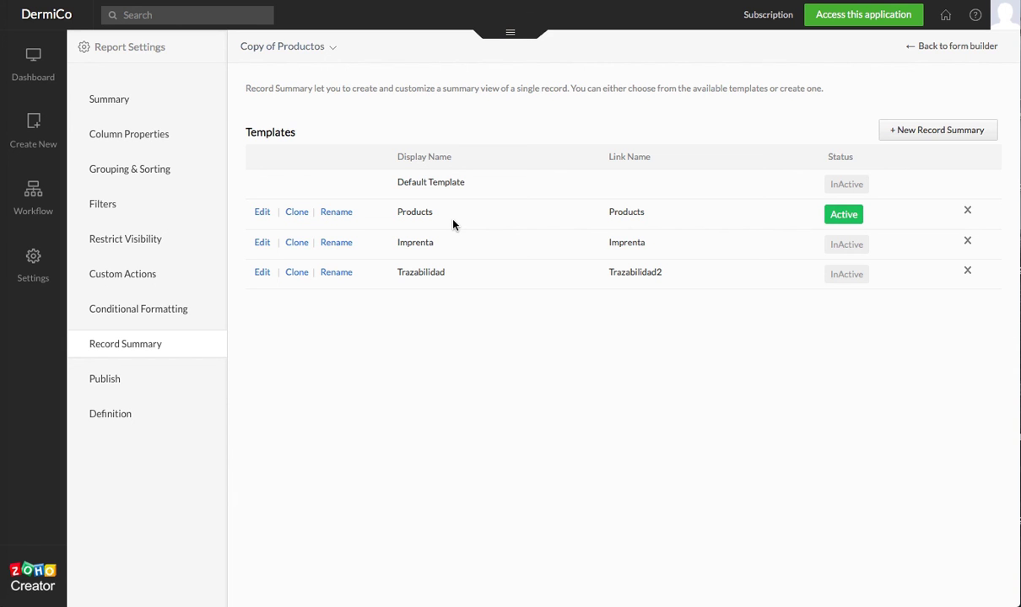
{"action": "mouse_move", "coordinate": [399, 230]}
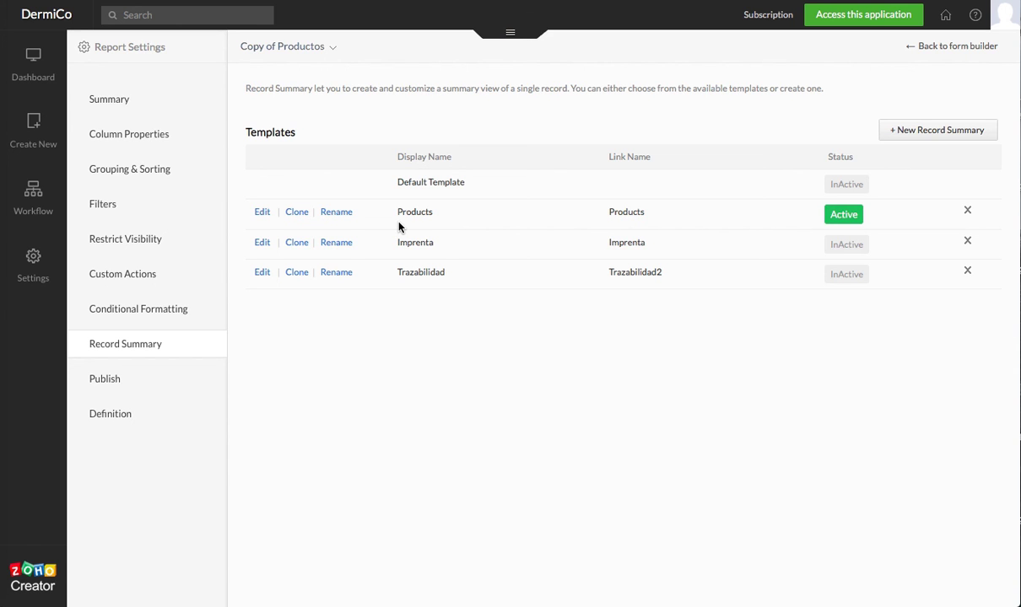
{"action": "mouse_move", "coordinate": [400, 222]}
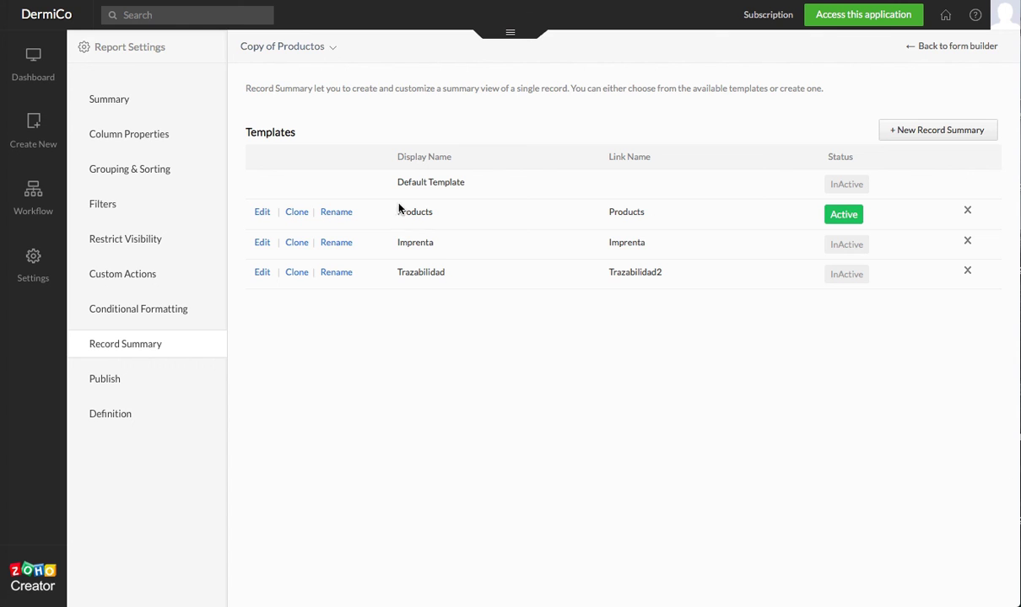
{"action": "mouse_move", "coordinate": [565, 250]}
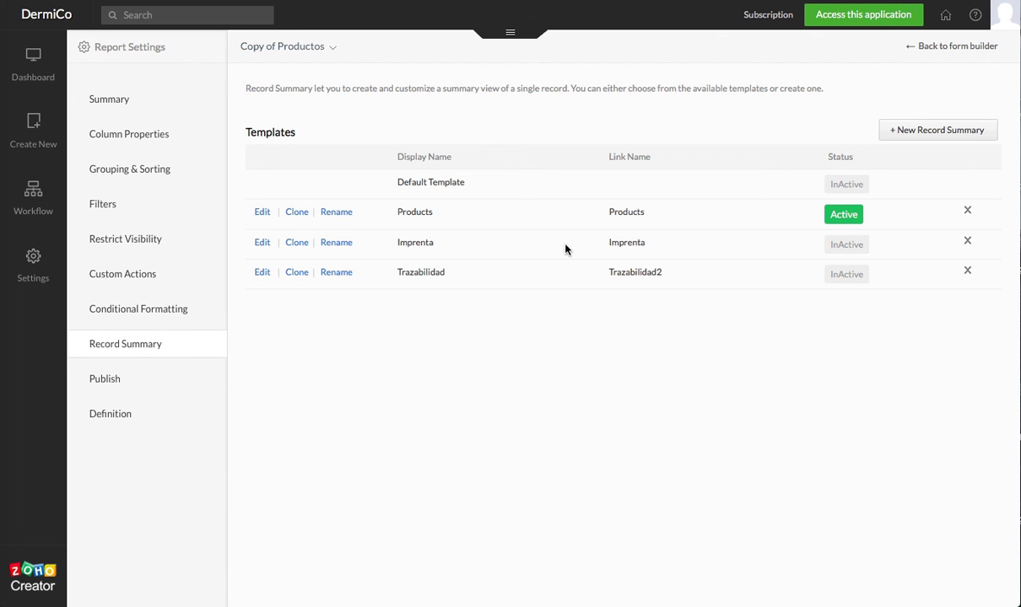
- Edit the Products summary template and select its Principios Activos subform table
{"action": "left_click", "coordinate": [262, 213]}
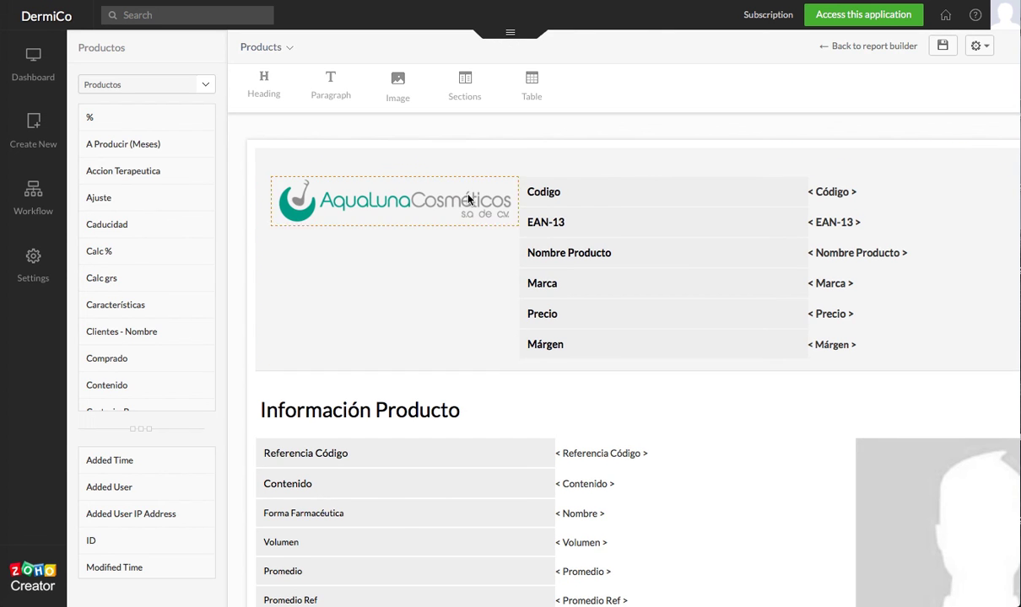
{"action": "scroll", "scroll_direction": "down", "scroll_amount": 3}
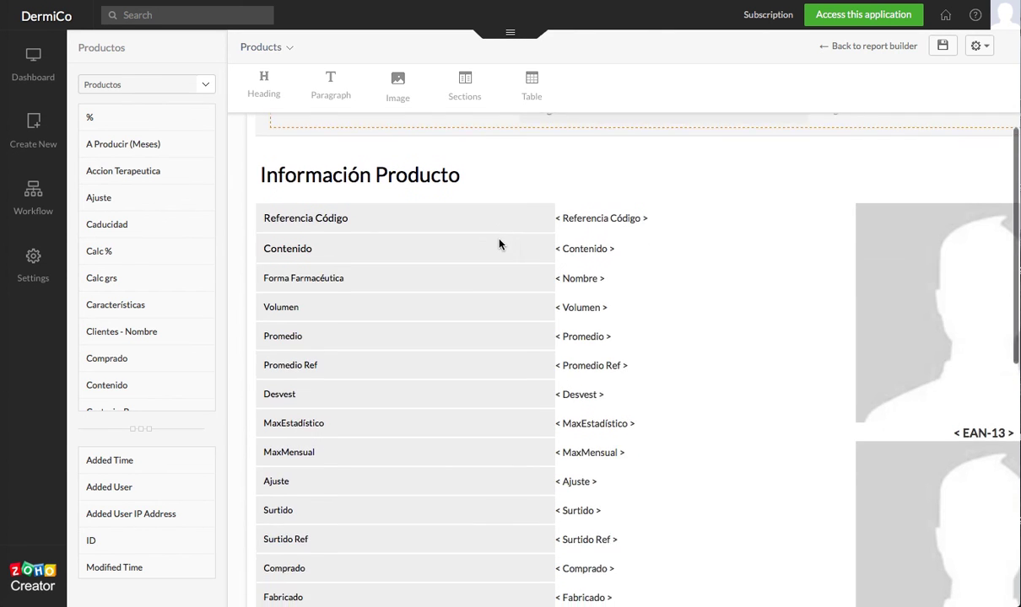
{"action": "scroll", "scroll_direction": "down", "scroll_amount": 3}
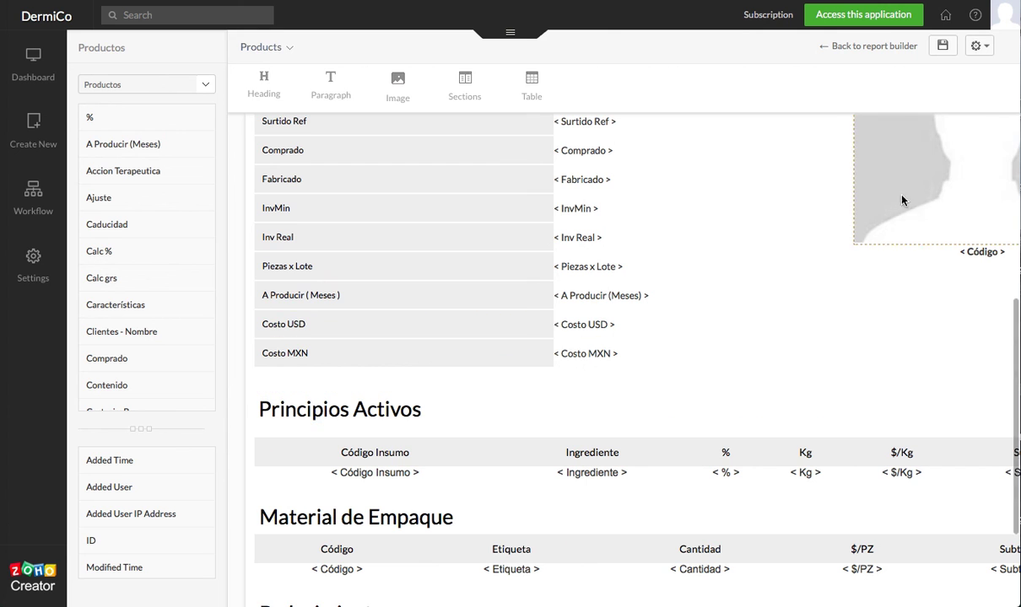
{"action": "left_click", "coordinate": [341, 410]}
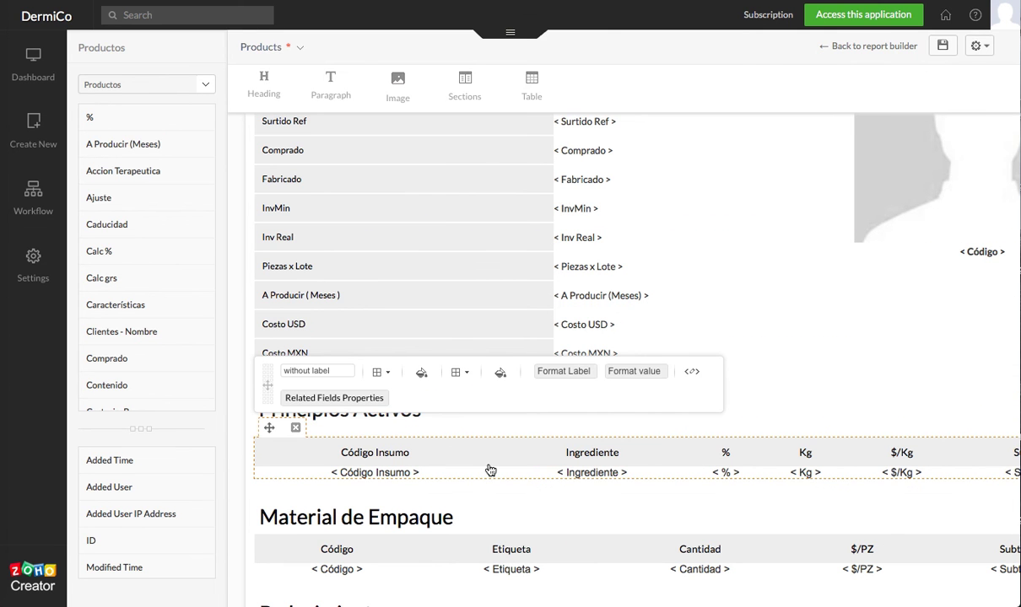
- Review the Principios Activos table's Related Fields Properties and reselect the original table
{"action": "scroll", "scroll_direction": "down", "scroll_amount": 3}
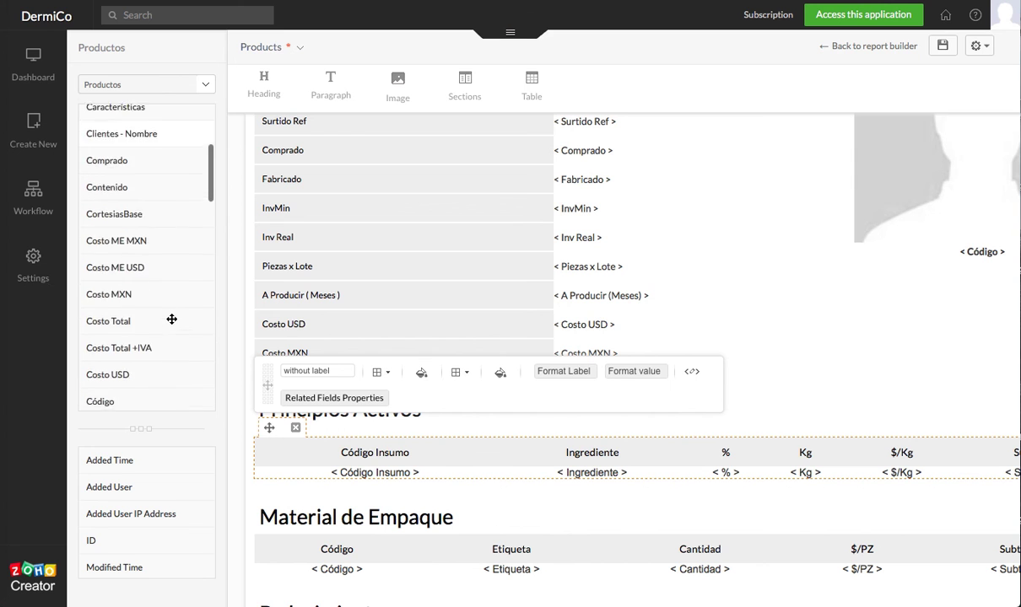
{"action": "scroll", "scroll_direction": "down", "scroll_amount": 3}
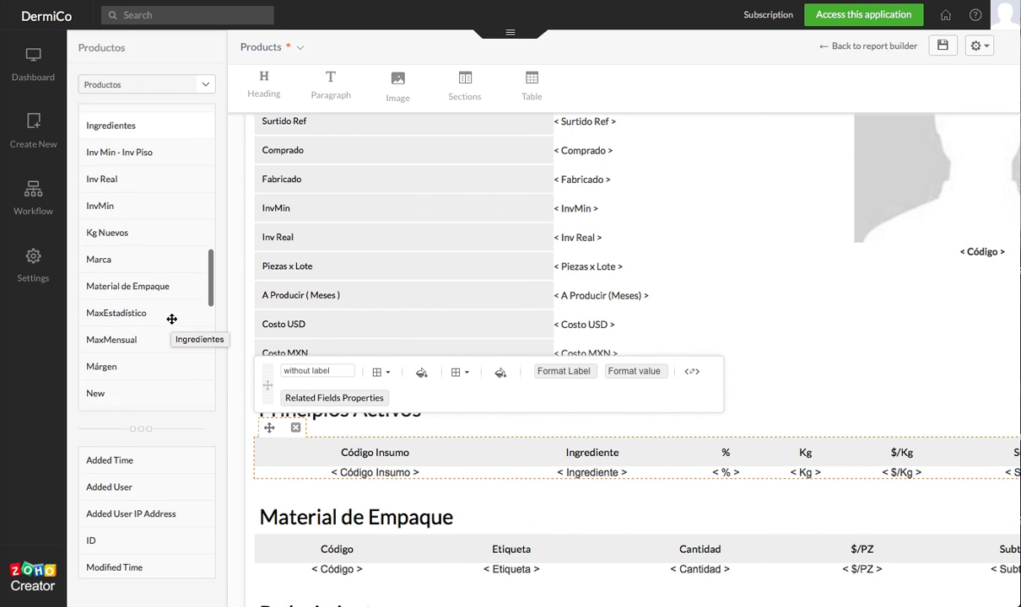
{"action": "scroll", "scroll_direction": "down", "scroll_amount": 3}
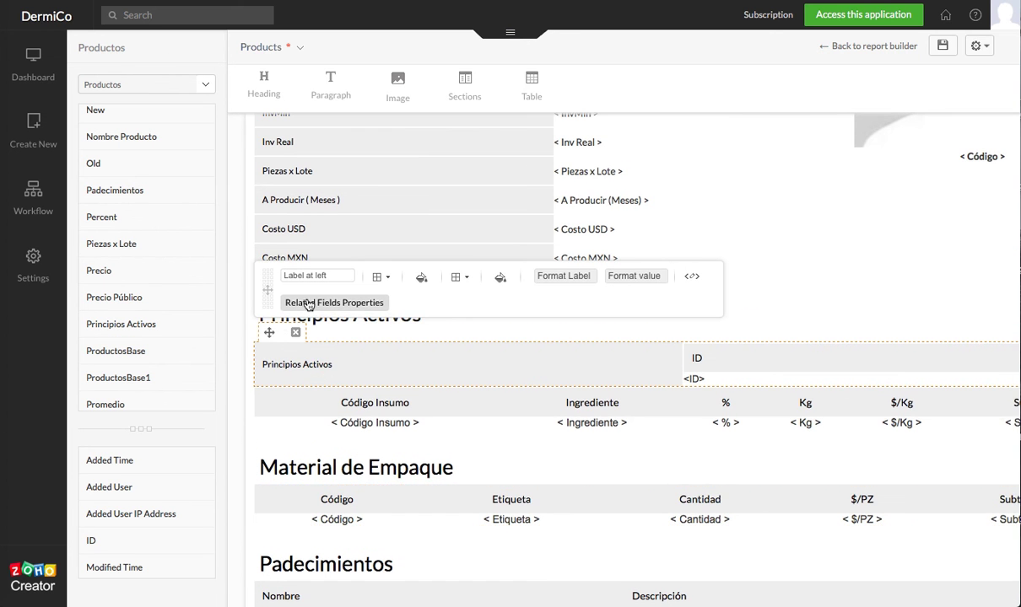
{"action": "left_click", "coordinate": [334, 302]}
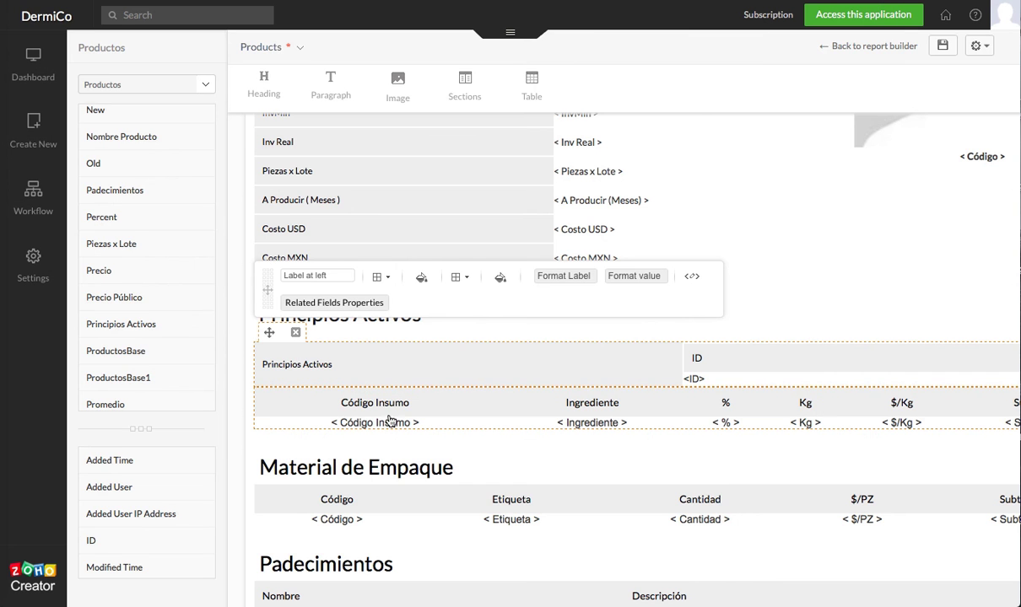
{"action": "left_click", "coordinate": [296, 333]}
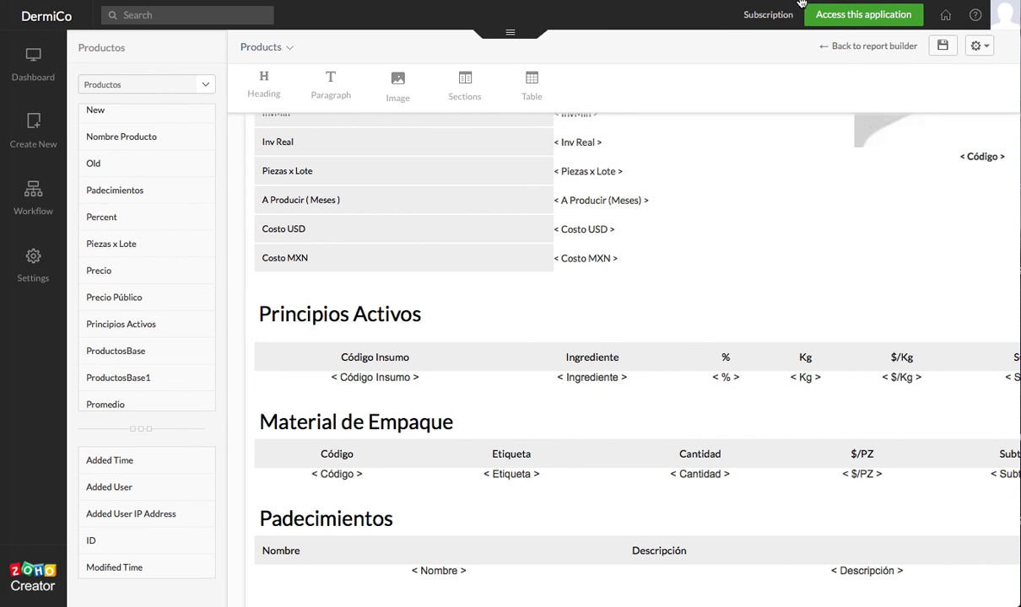
{"action": "mouse_move", "coordinate": [553, 378]}
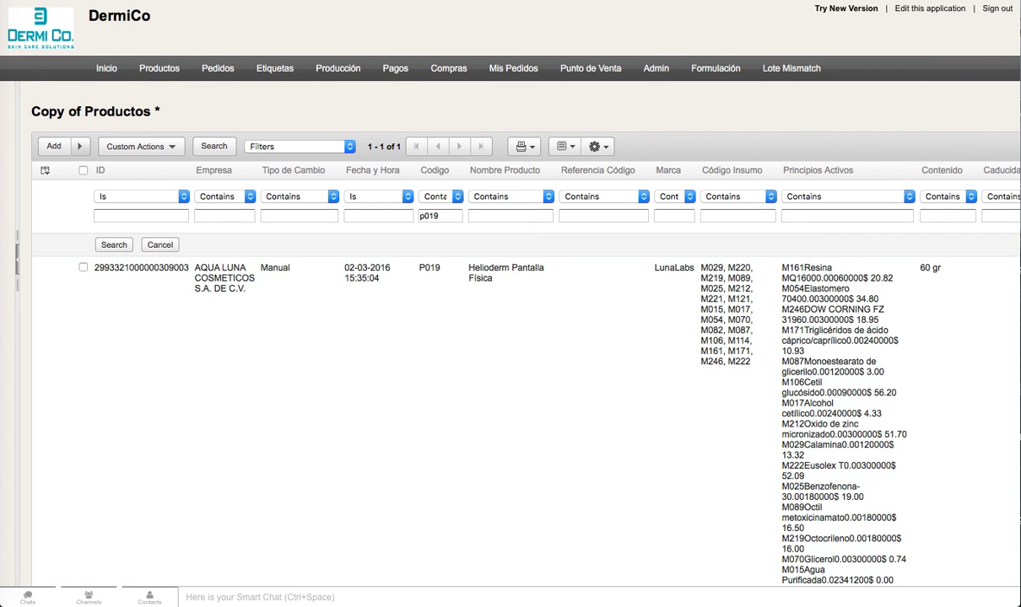
- View the P019 record summary and scroll to its Principios Activos ingredient table
{"action": "left_click", "coordinate": [54, 267]}
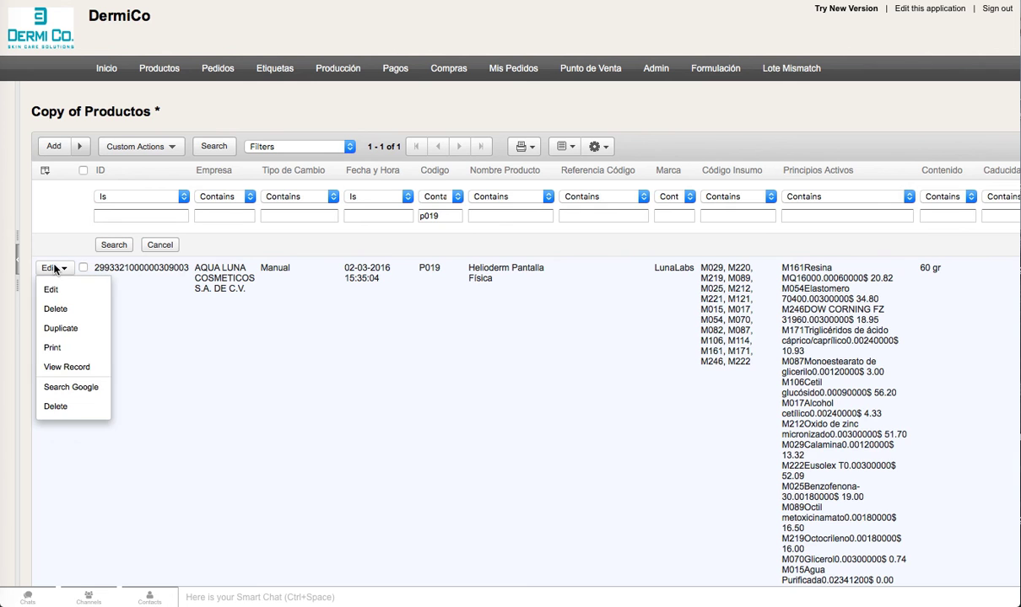
{"action": "left_click", "coordinate": [66, 367]}
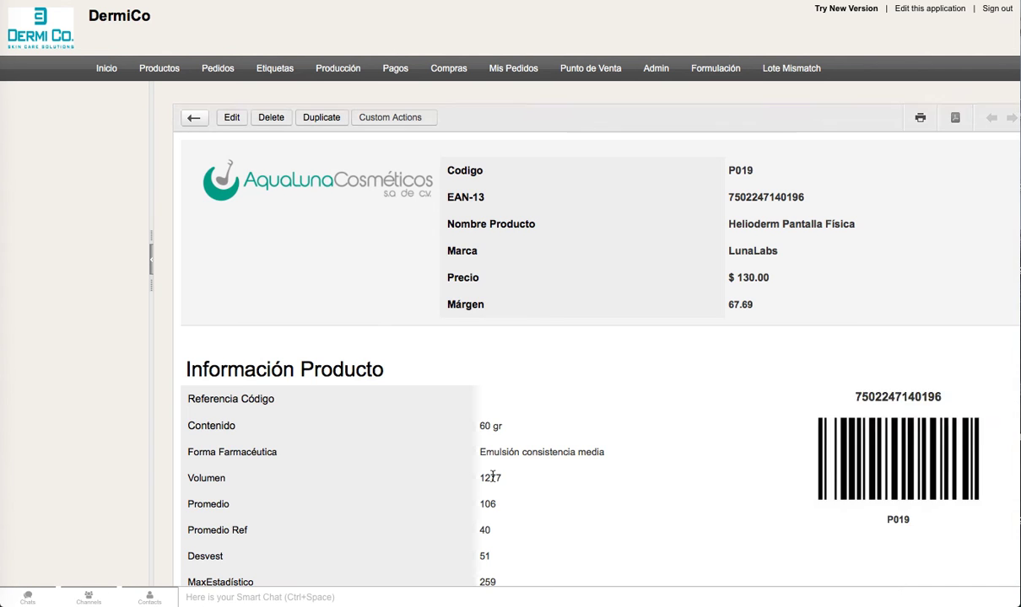
{"action": "scroll", "scroll_direction": "down", "scroll_amount": 3}
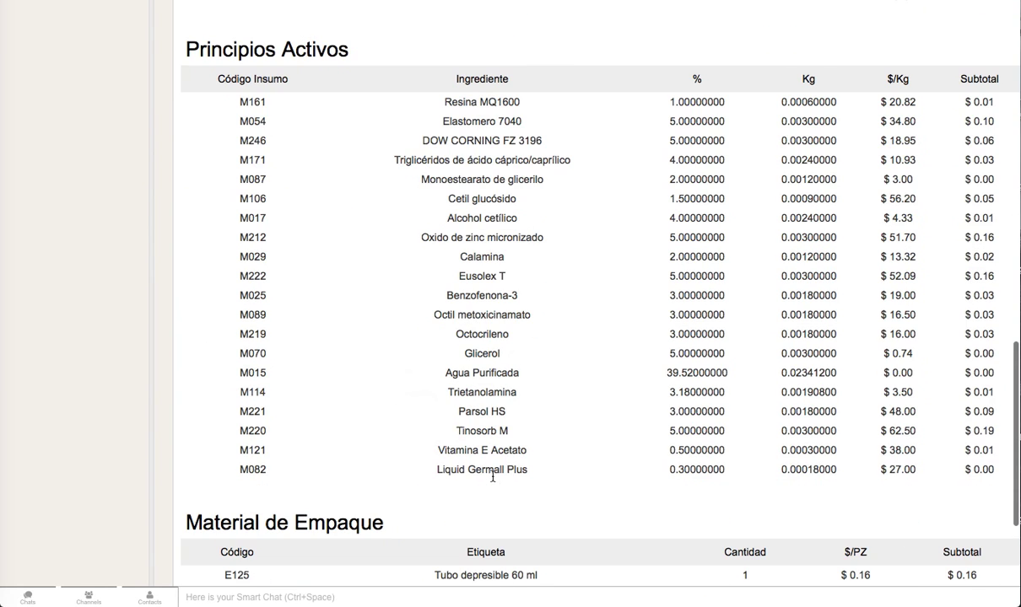
{"action": "mouse_move", "coordinate": [881, 375]}
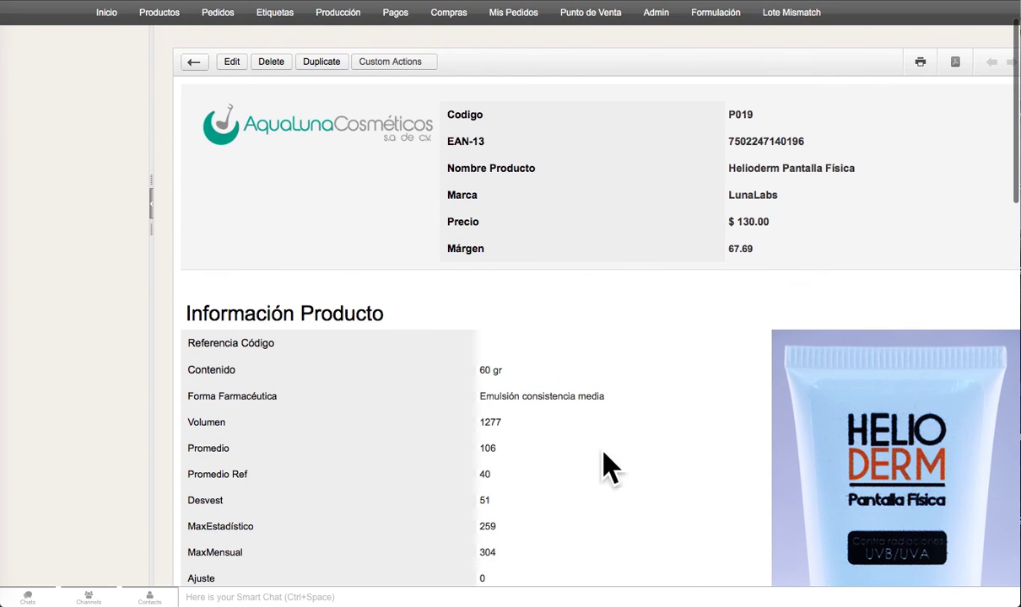
{"action": "scroll", "scroll_direction": "down", "scroll_amount": 3}
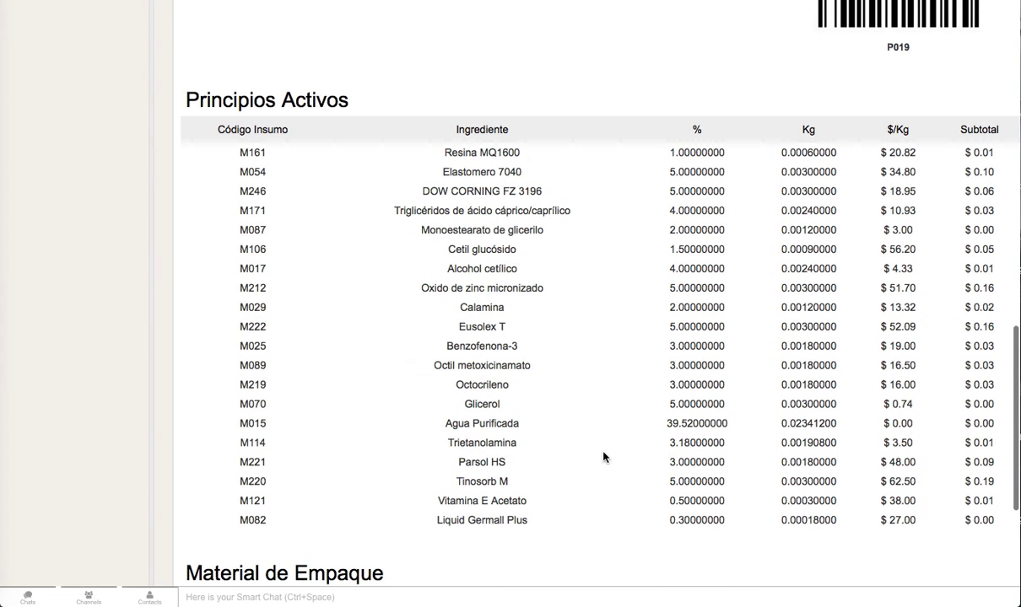